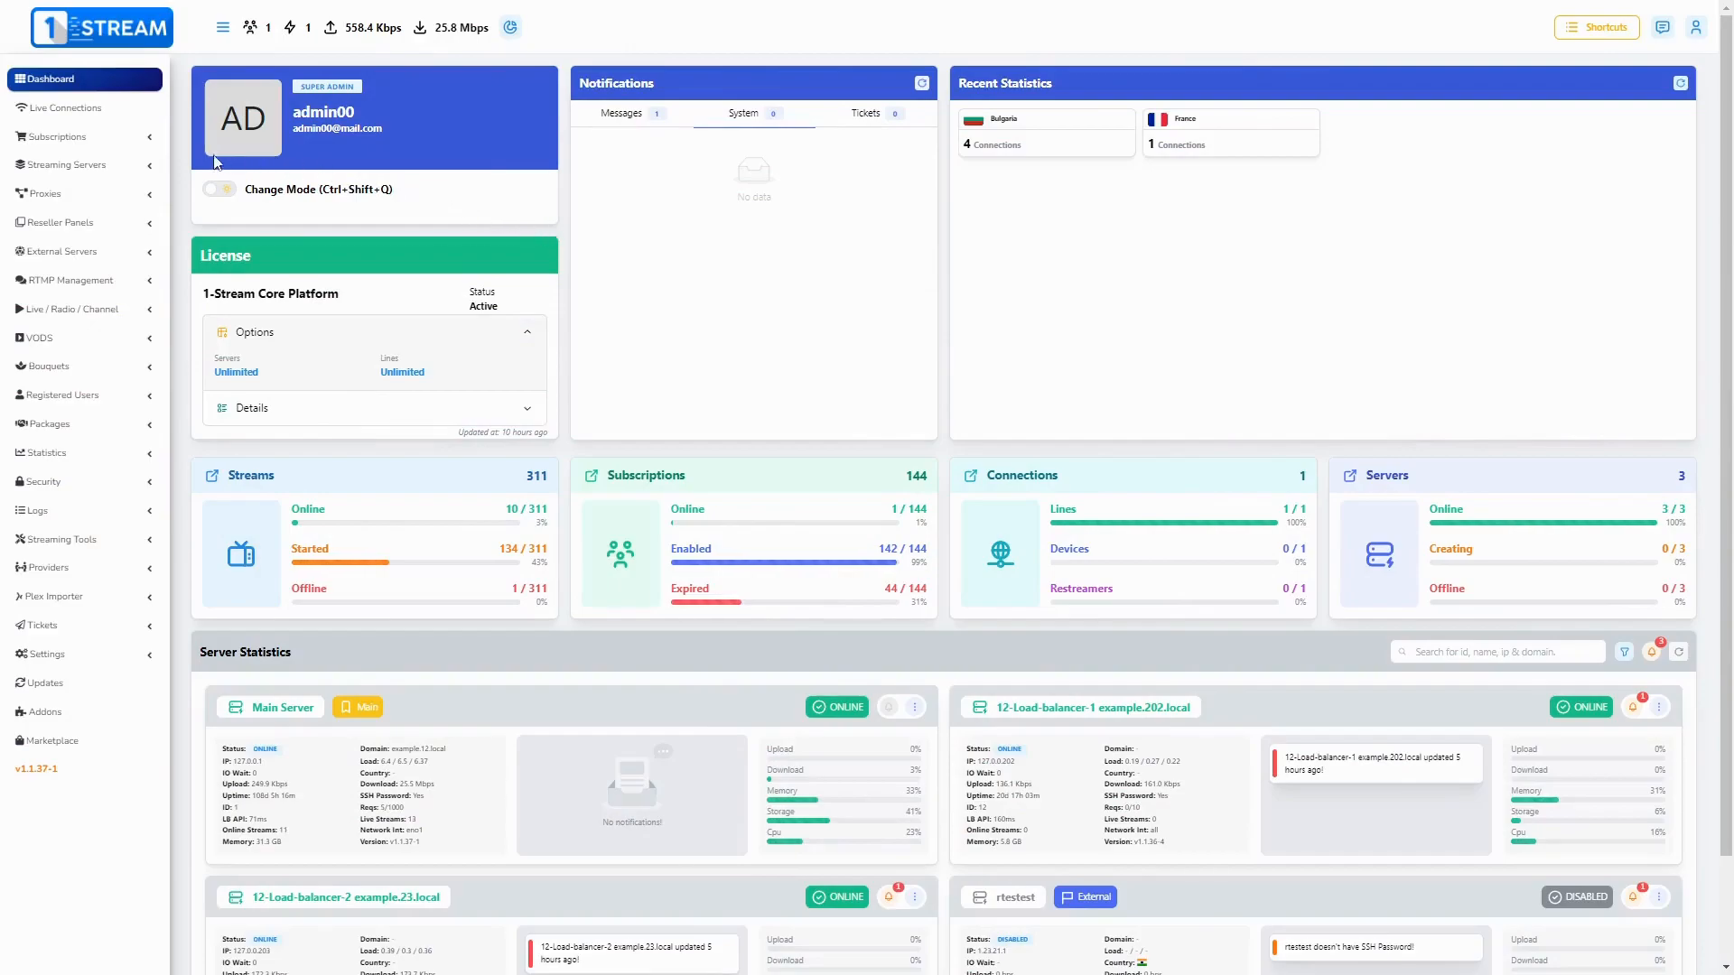
Step: Review the allowed output formats on the new line form, choosing MPEGTS (ts)
{"action": "left_click", "coordinate": [53, 135]}
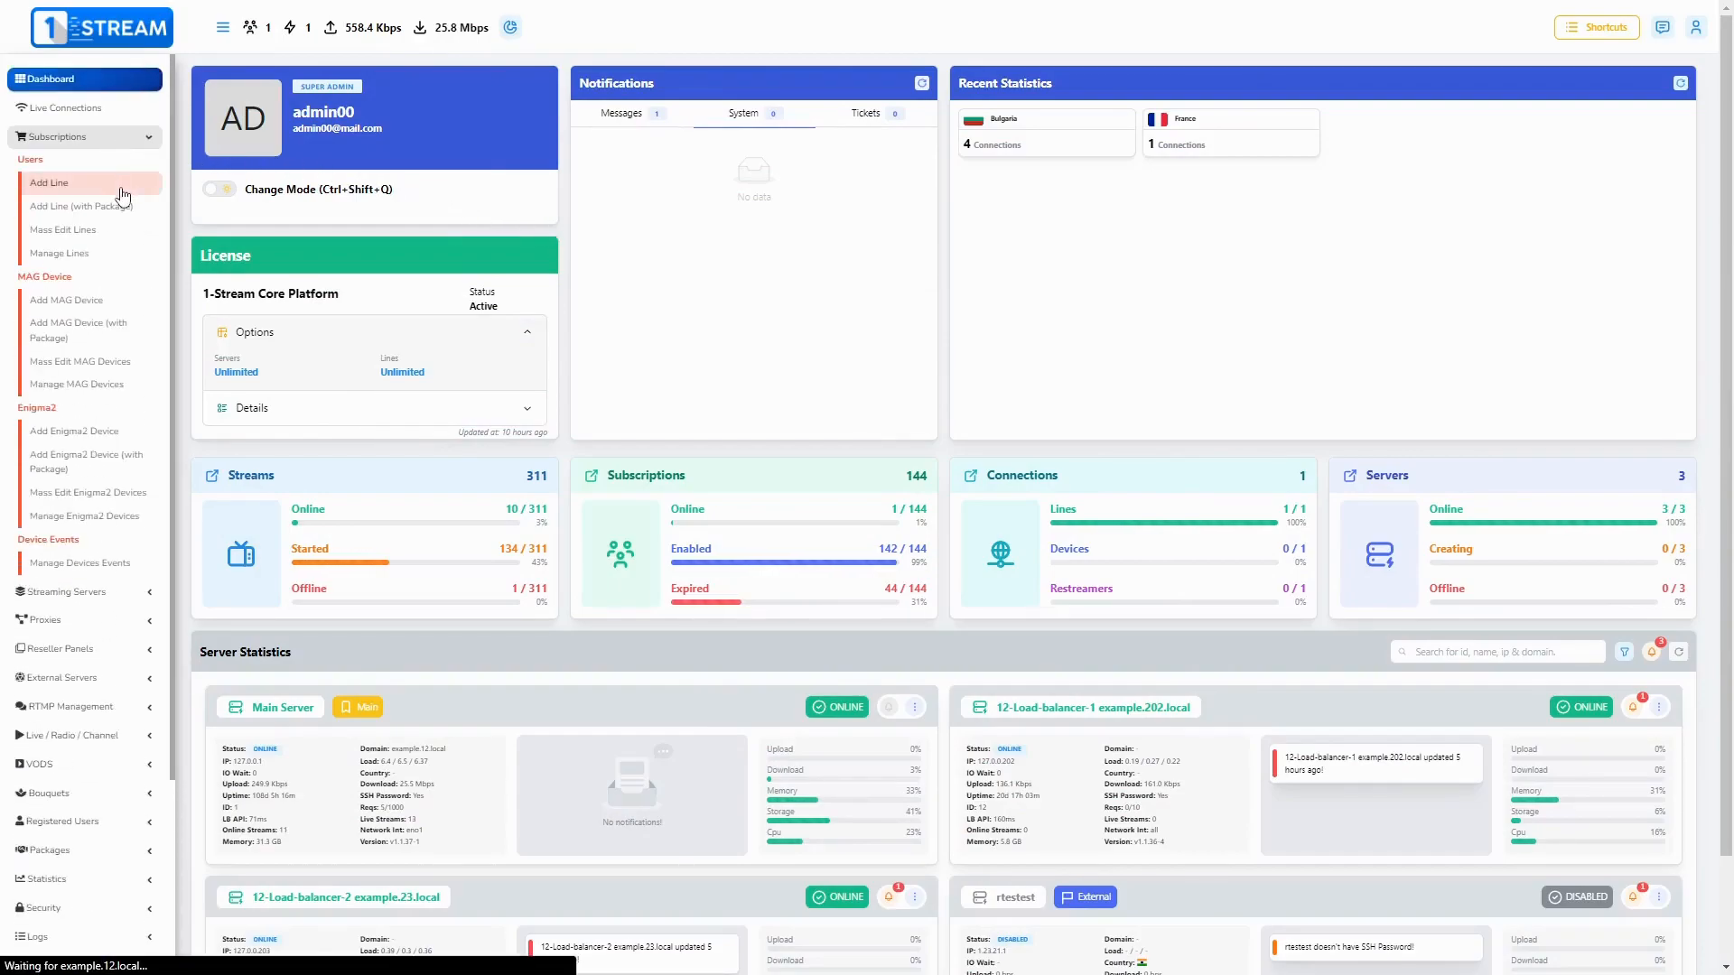
{"action": "left_click", "coordinate": [51, 183]}
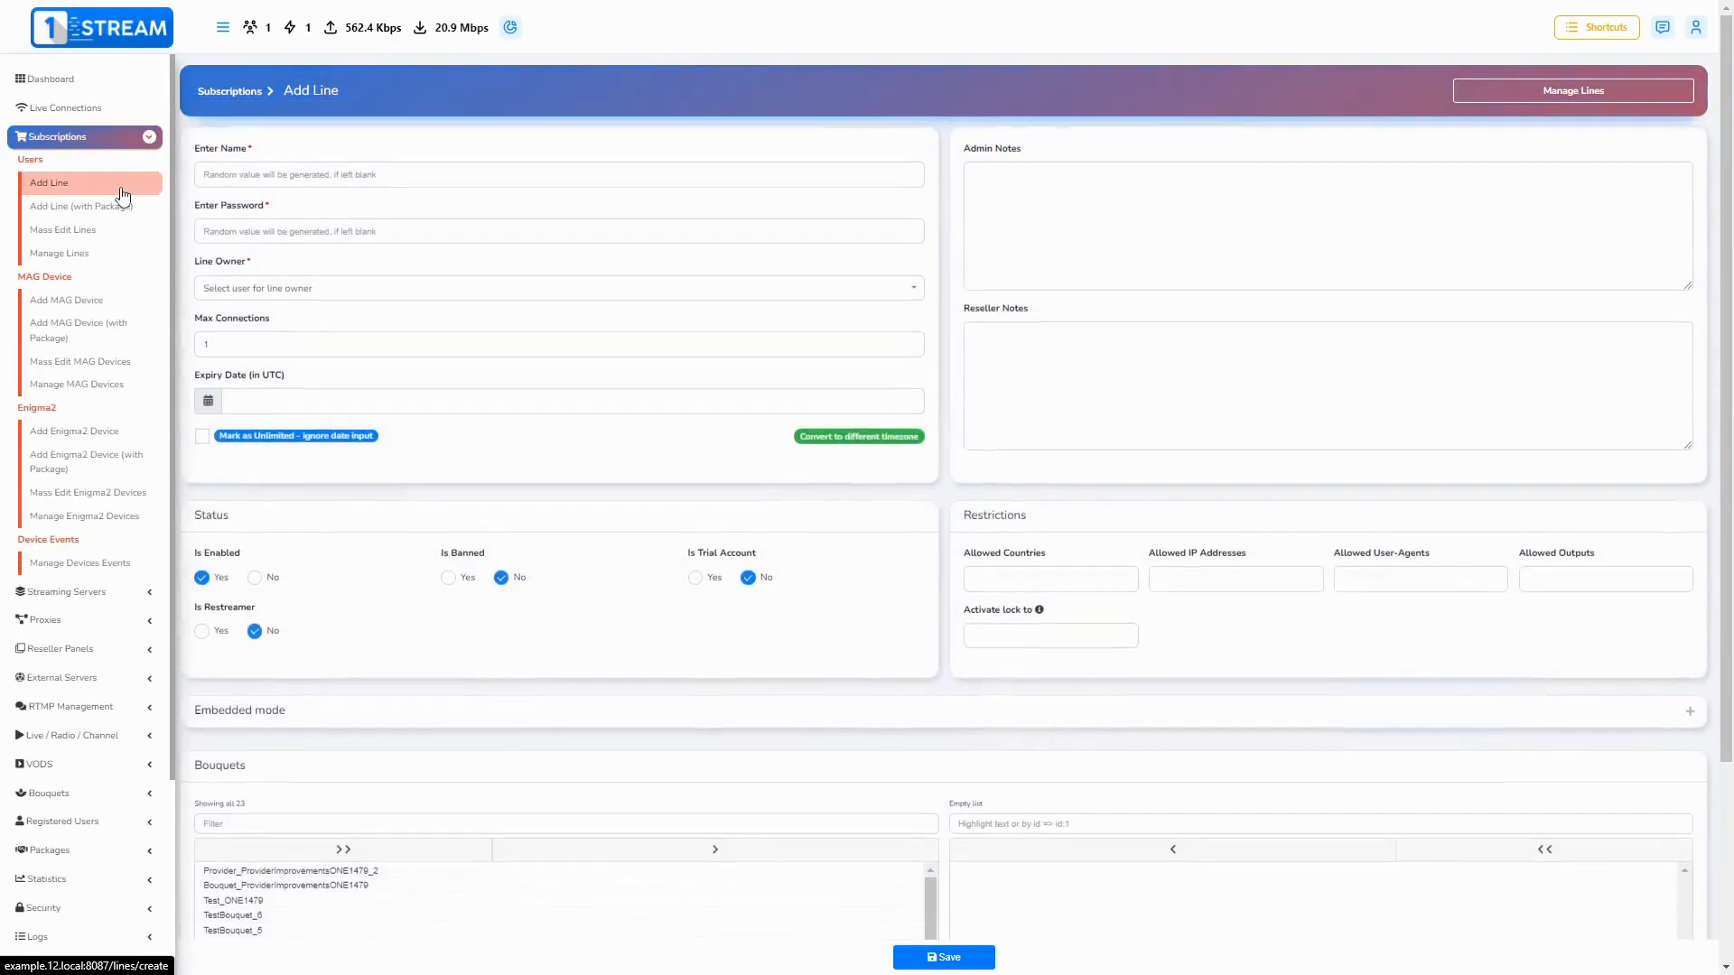
{"action": "left_click", "coordinate": [1604, 578]}
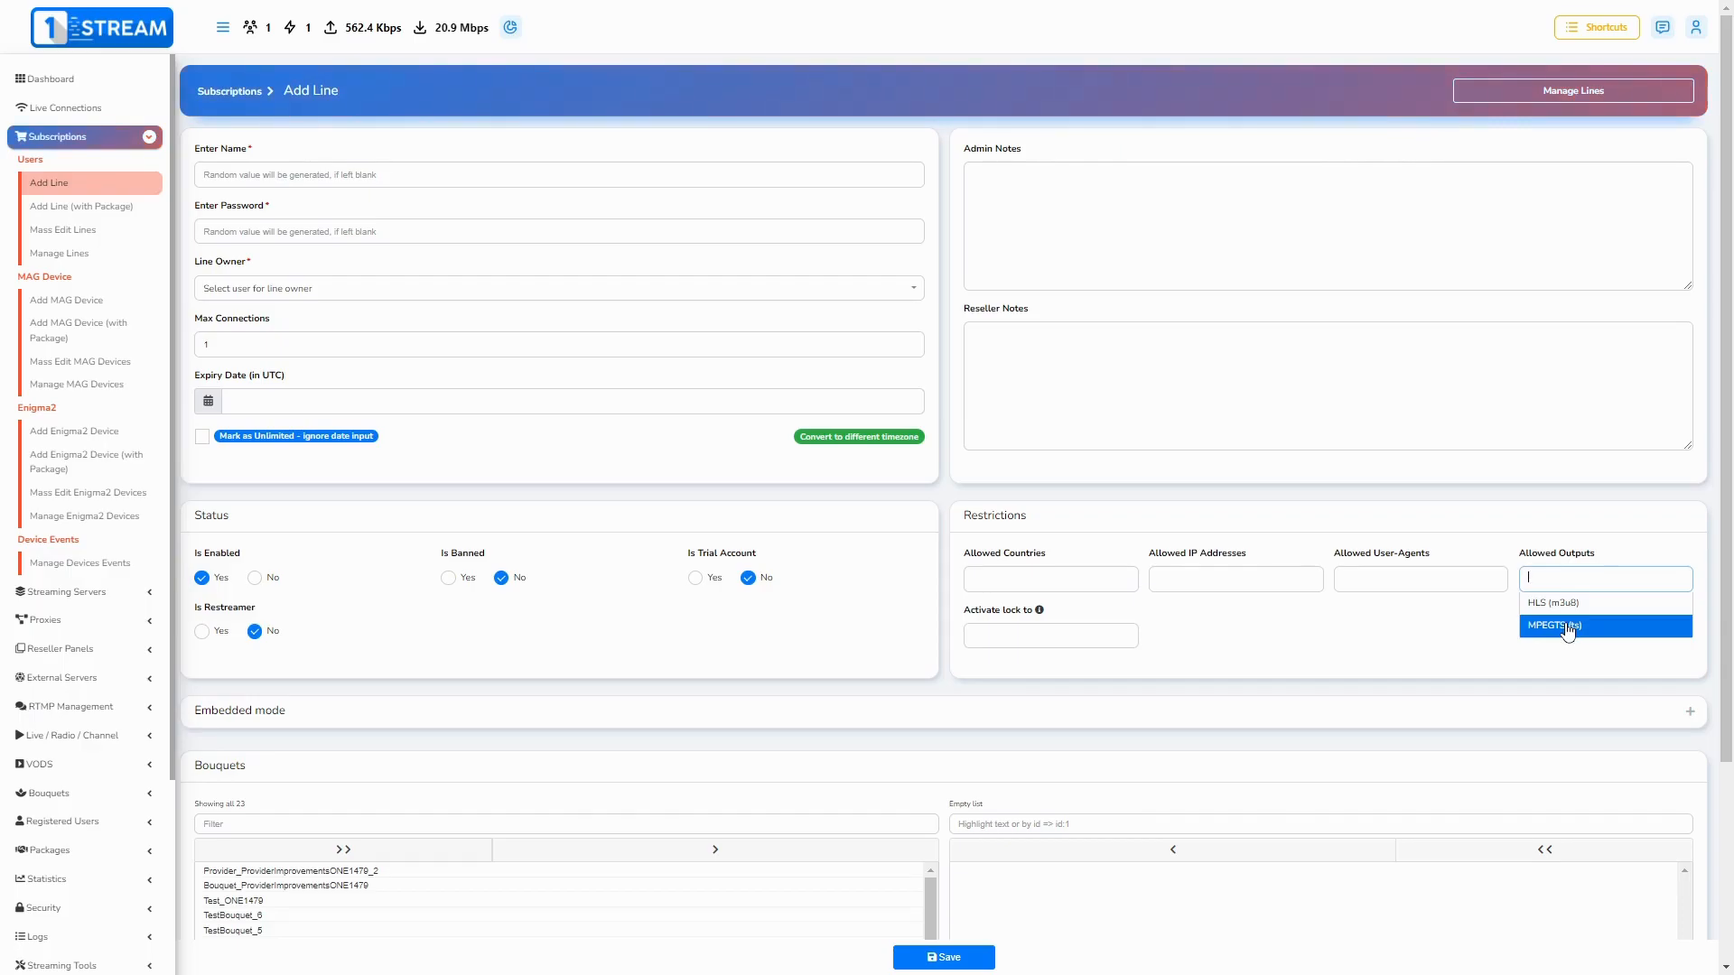
{"action": "left_click", "coordinate": [47, 78]}
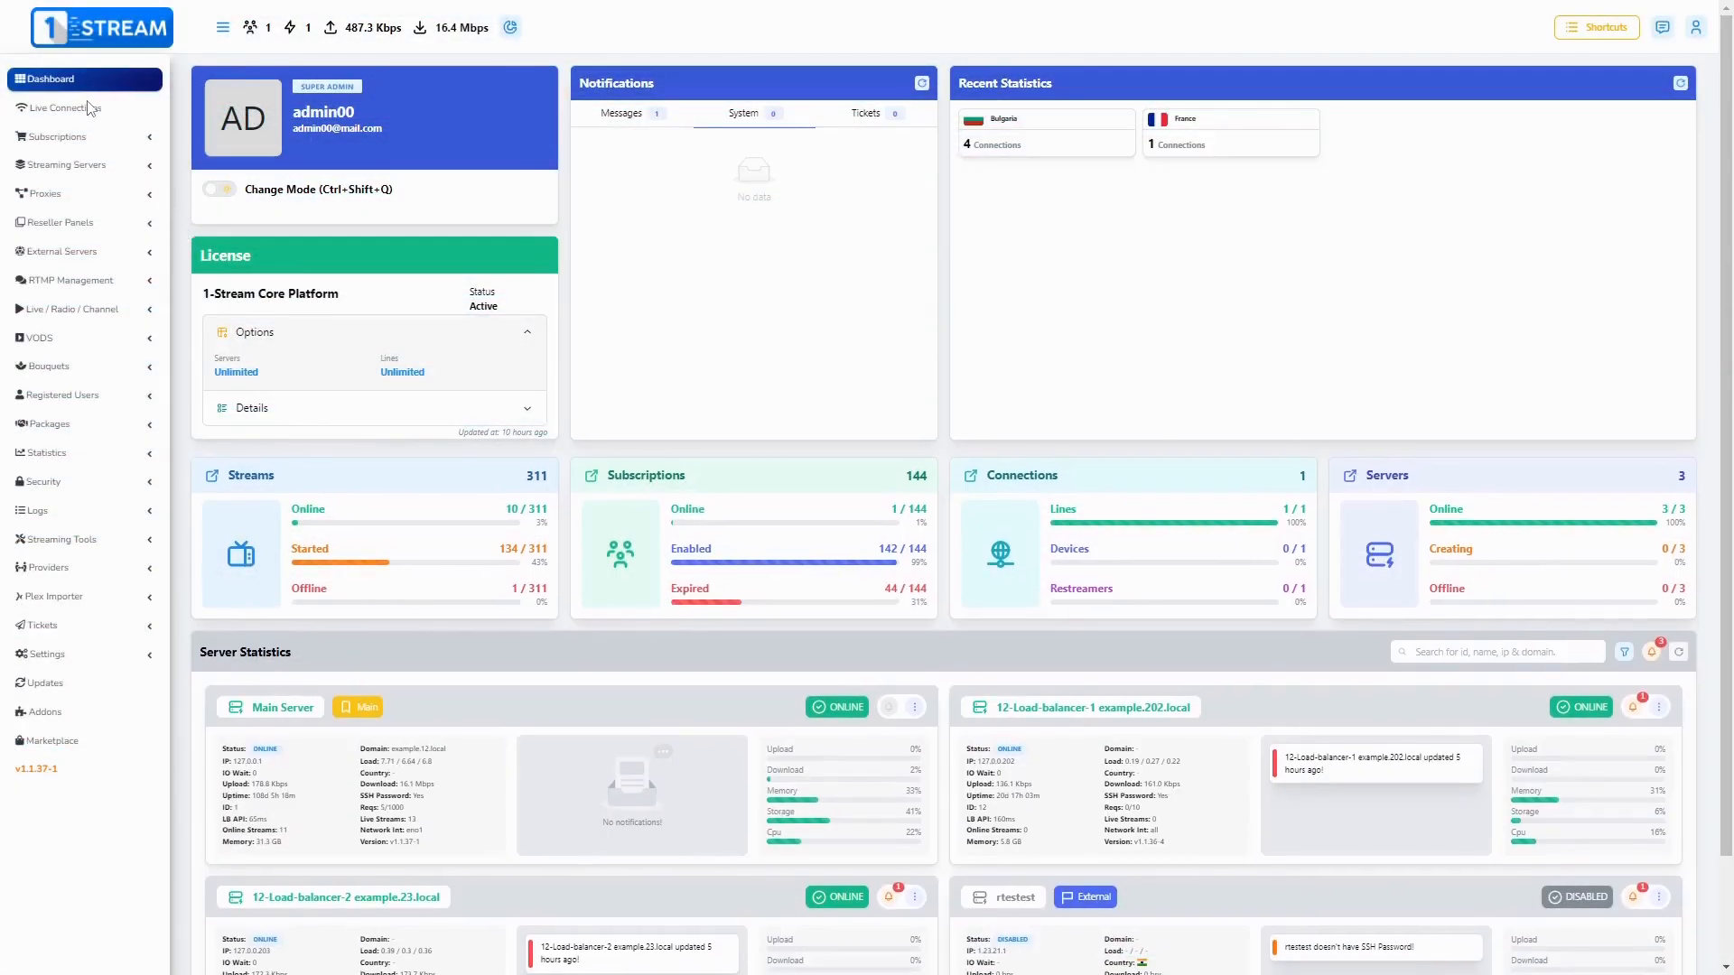
Step: Browse the existing lines list and the imported files list under streaming tools
{"action": "left_click", "coordinate": [53, 135]}
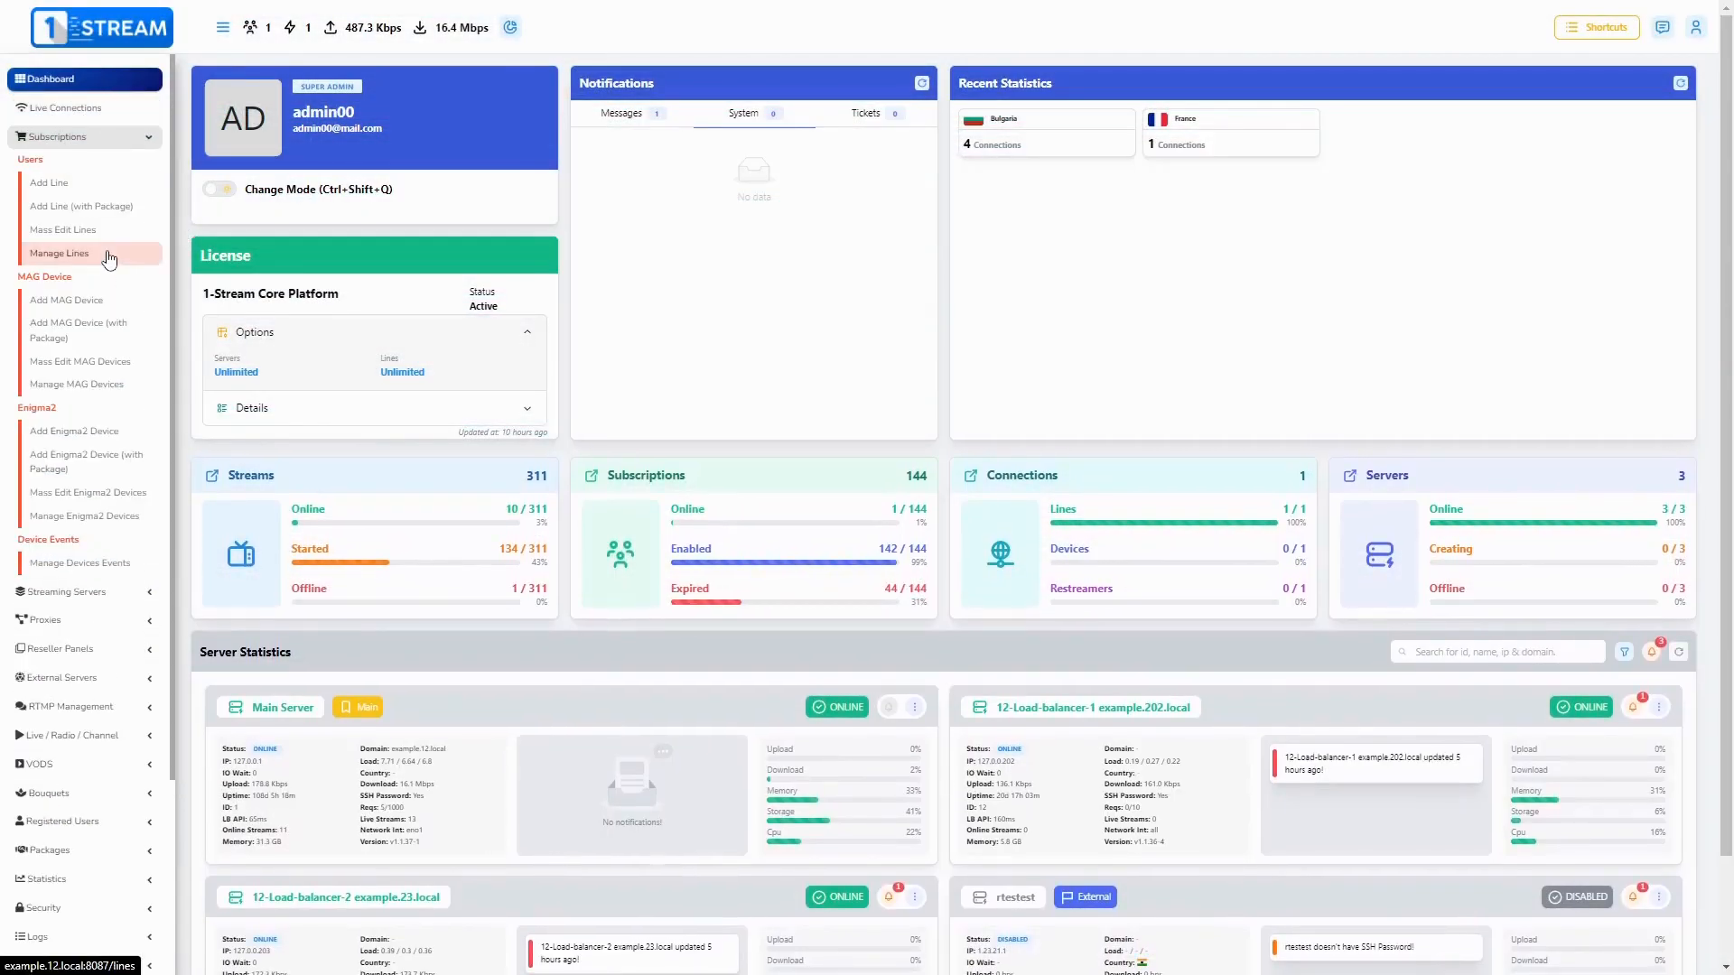
{"action": "left_click", "coordinate": [59, 253]}
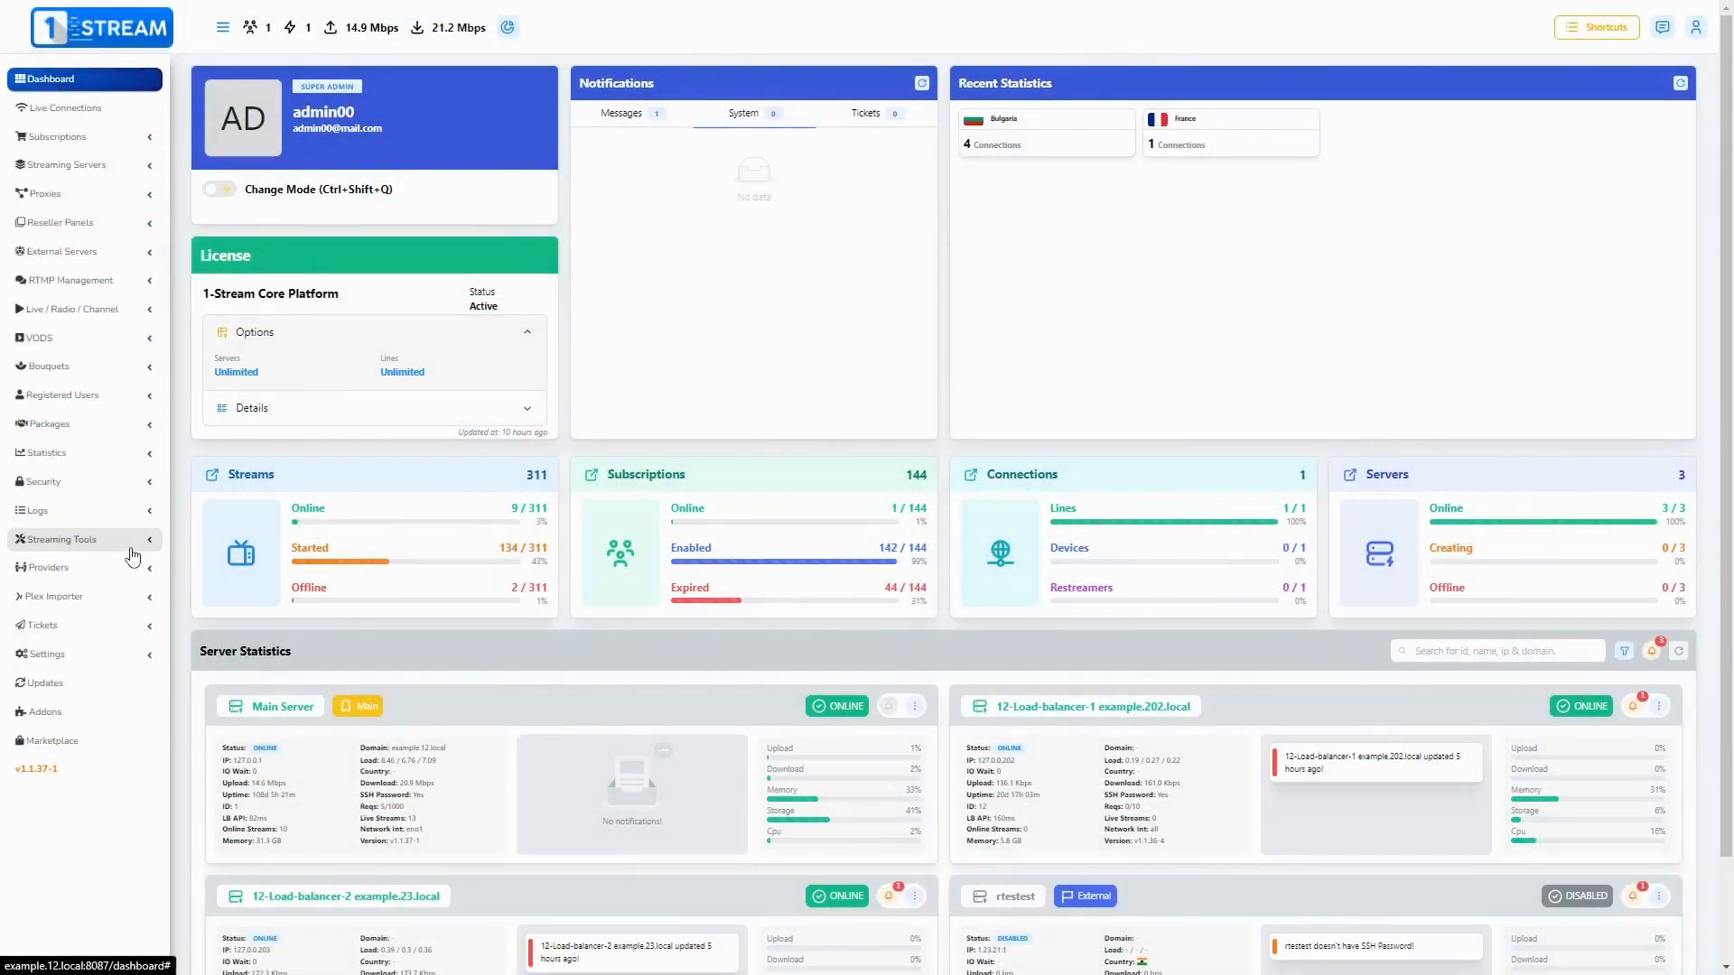
{"action": "left_click", "coordinate": [58, 538]}
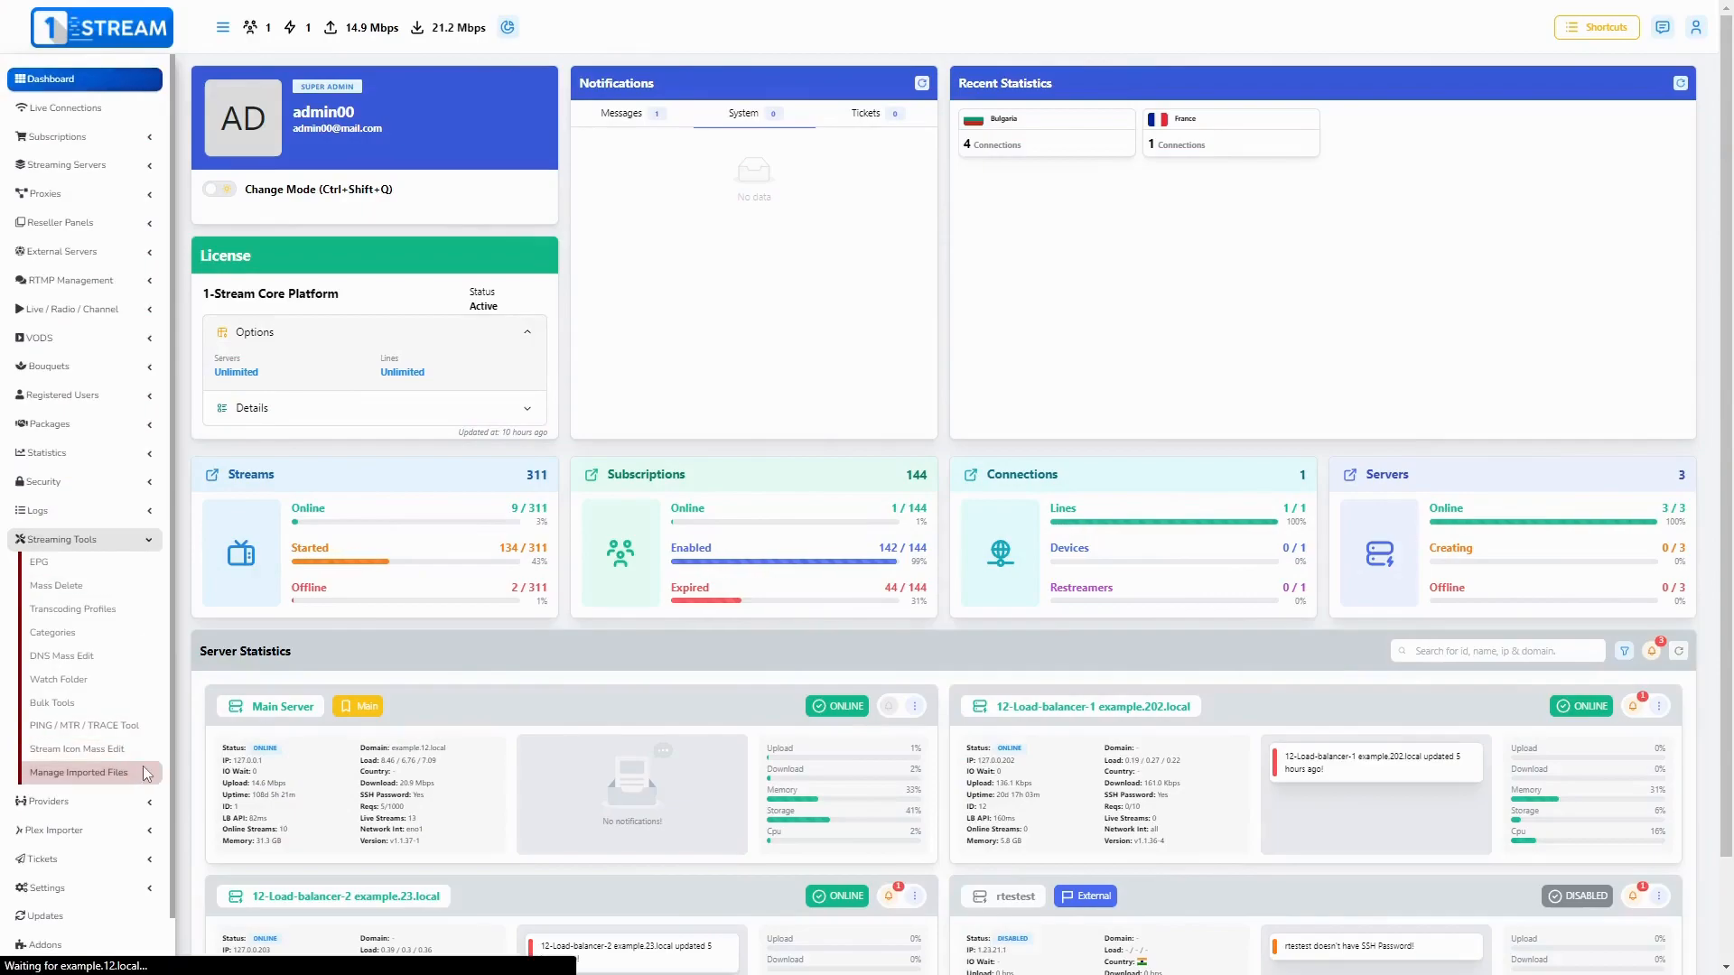
{"action": "left_click", "coordinate": [78, 772]}
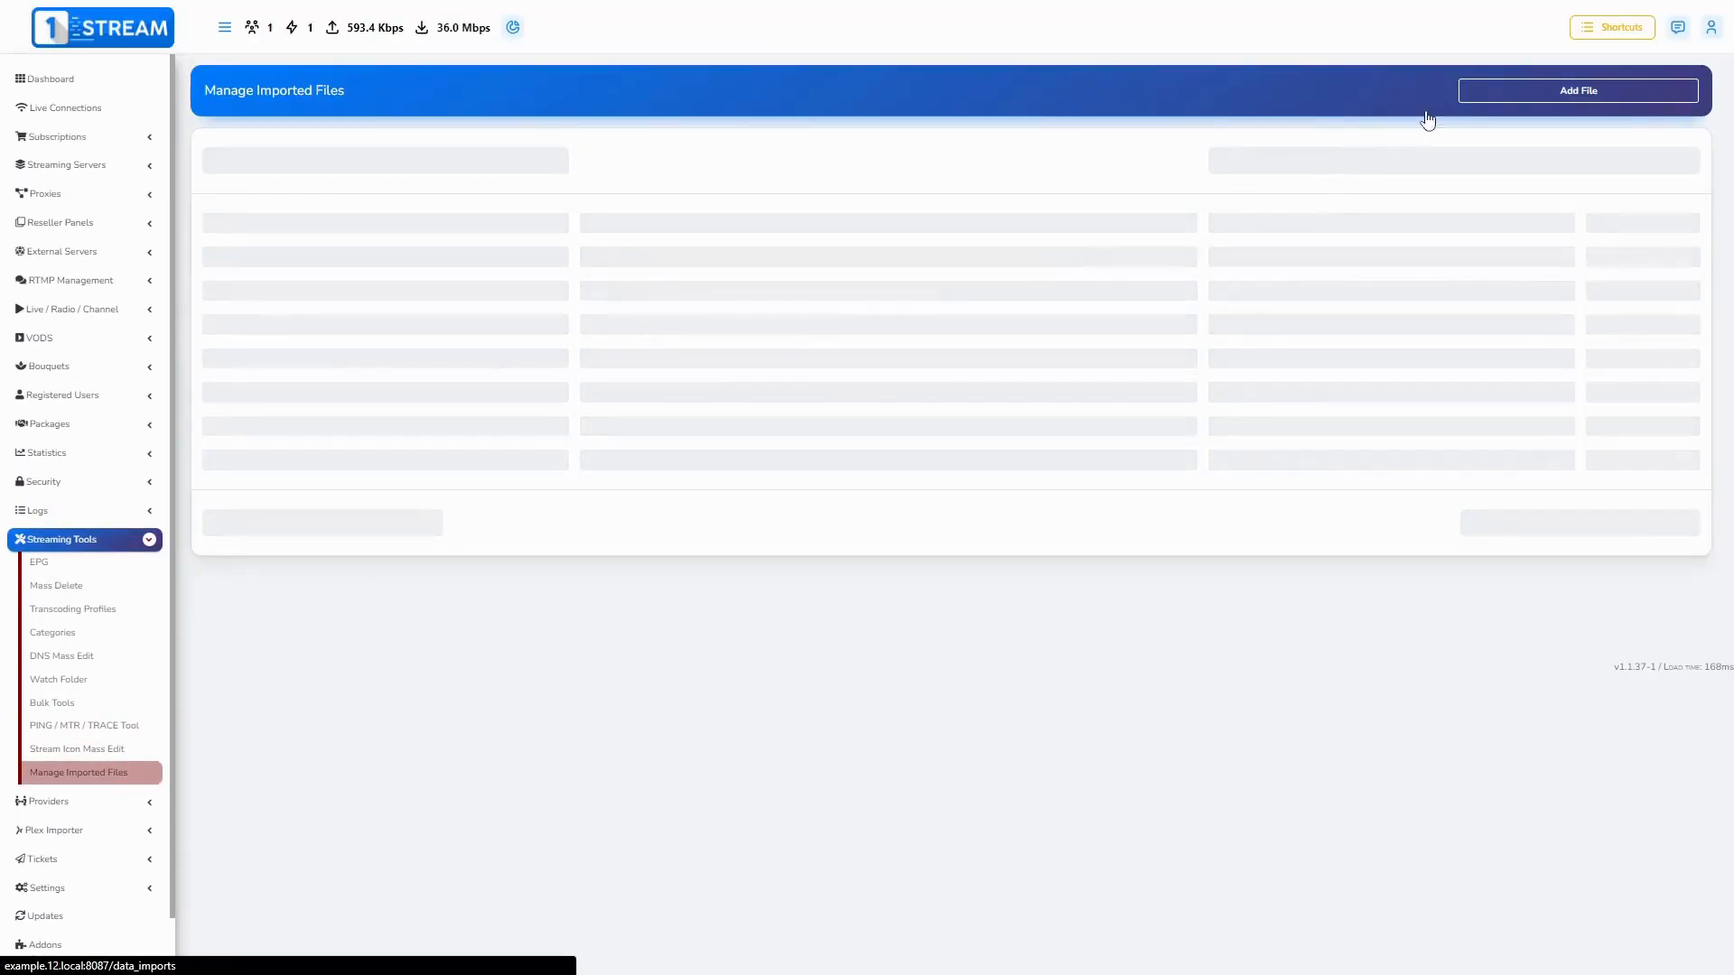
{"action": "left_click", "coordinate": [49, 78]}
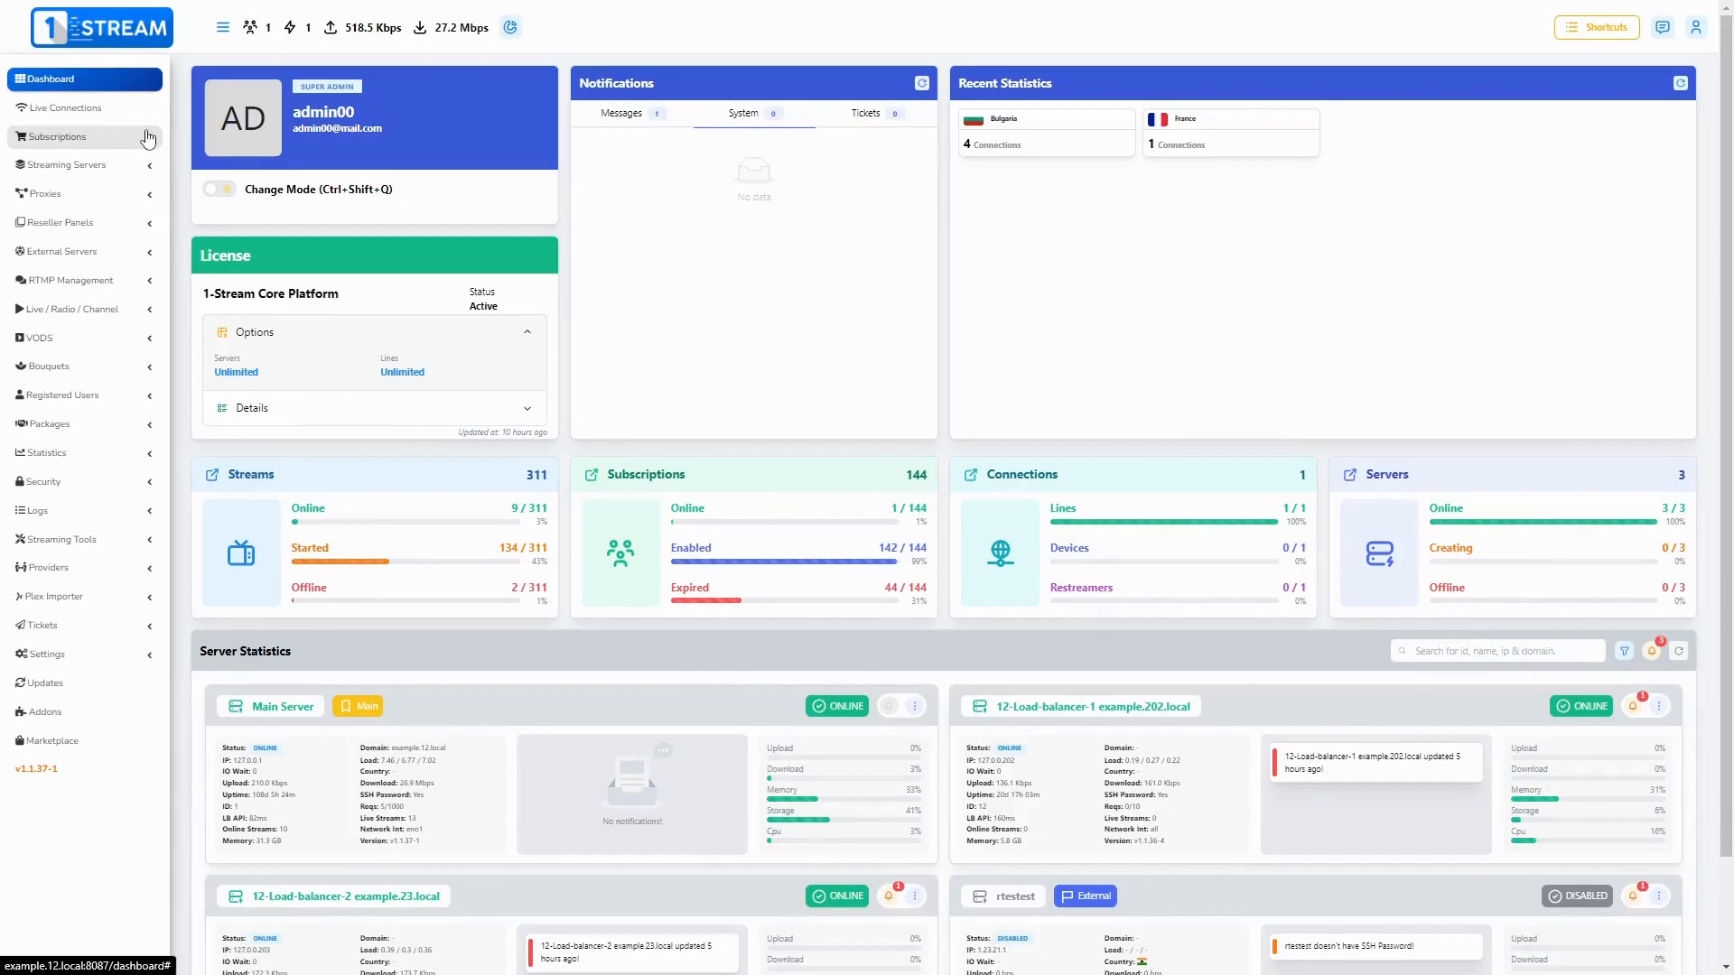
Step: Start importing lines from a CSV file and add a new file to import
{"action": "left_click", "coordinate": [52, 136]}
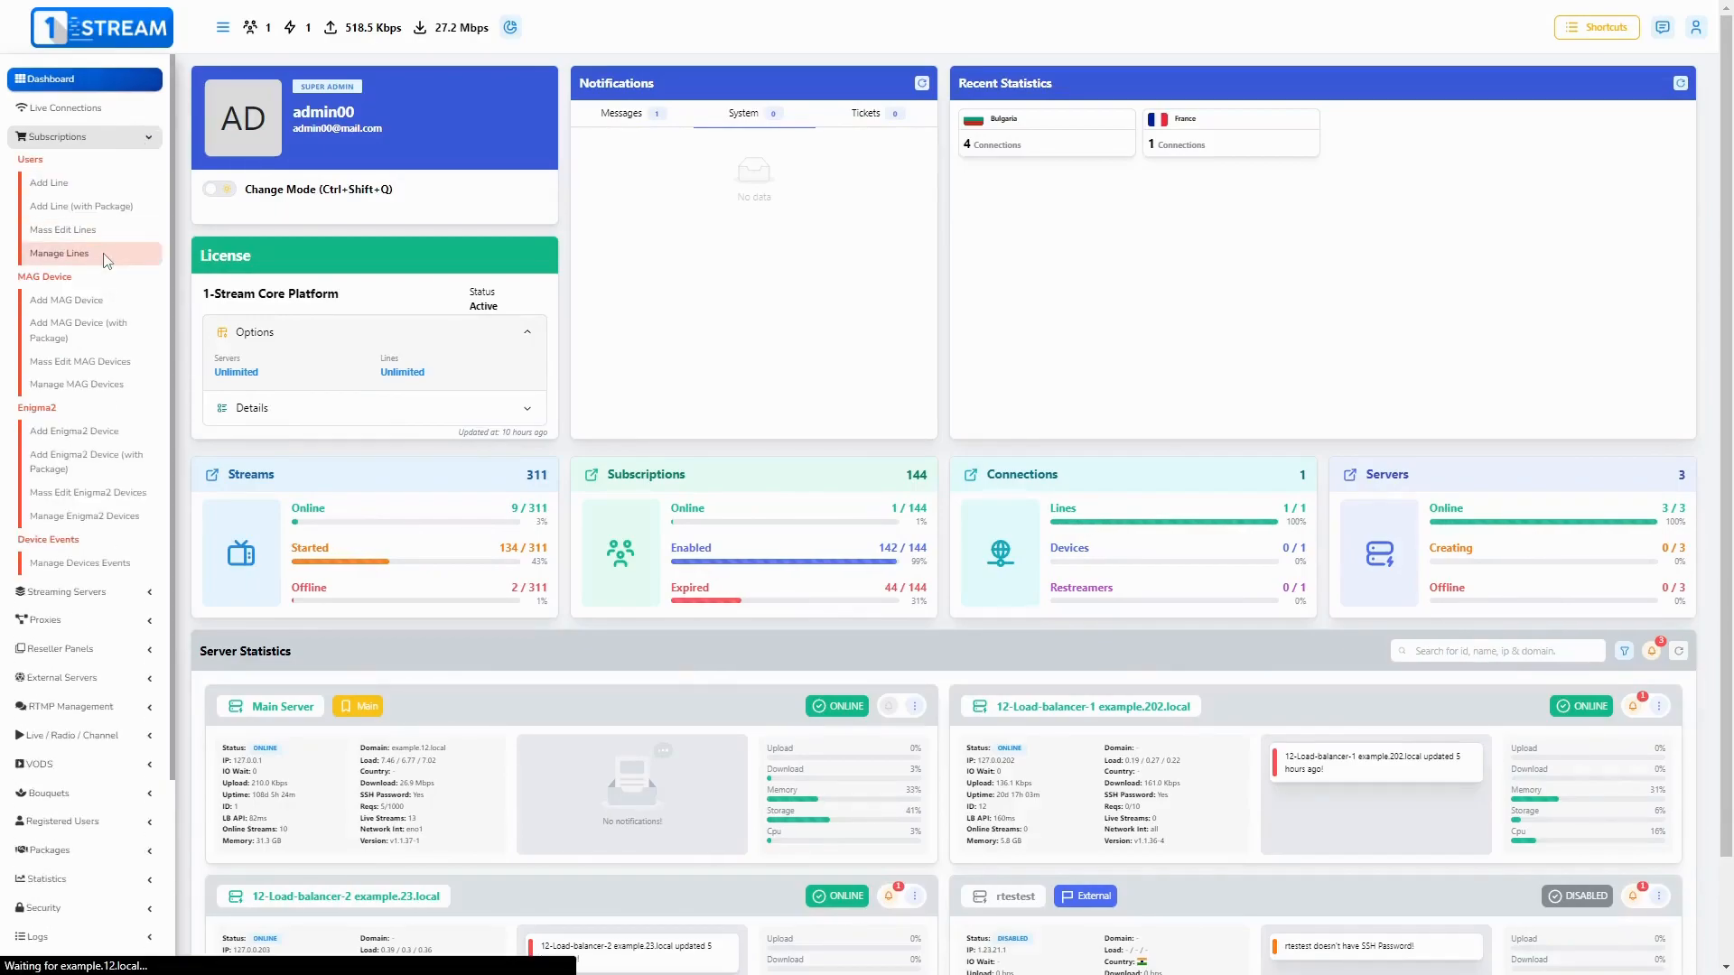
{"action": "left_click", "coordinate": [59, 253]}
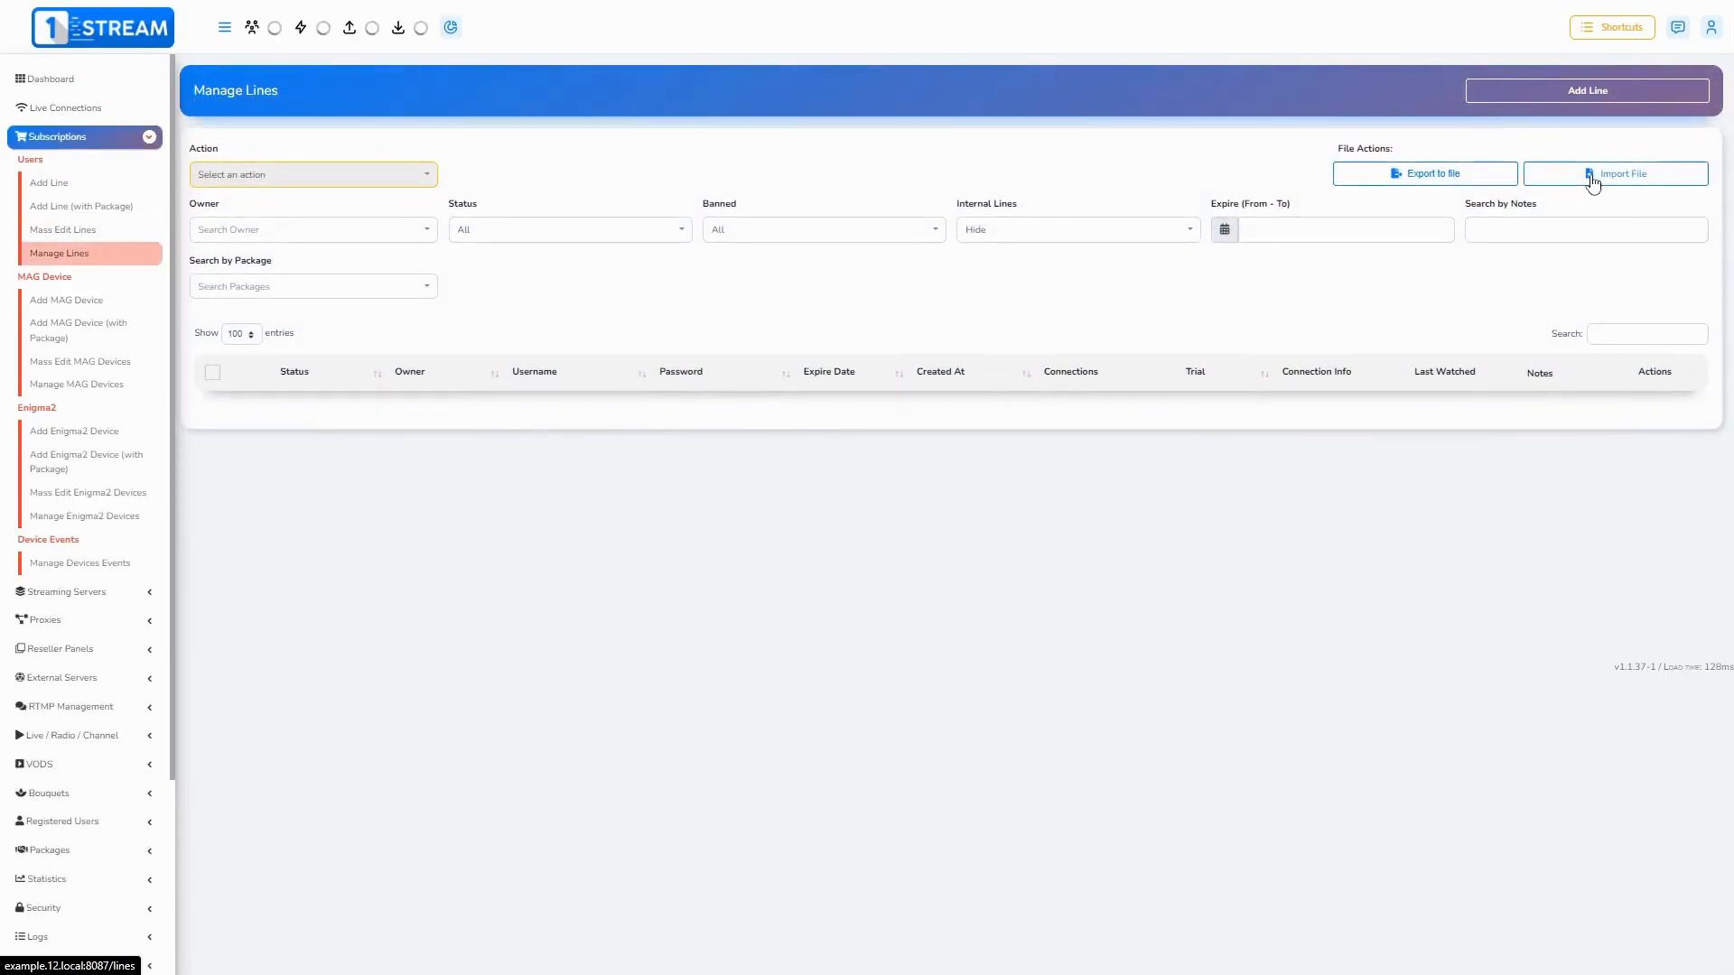
{"action": "left_click", "coordinate": [1613, 173]}
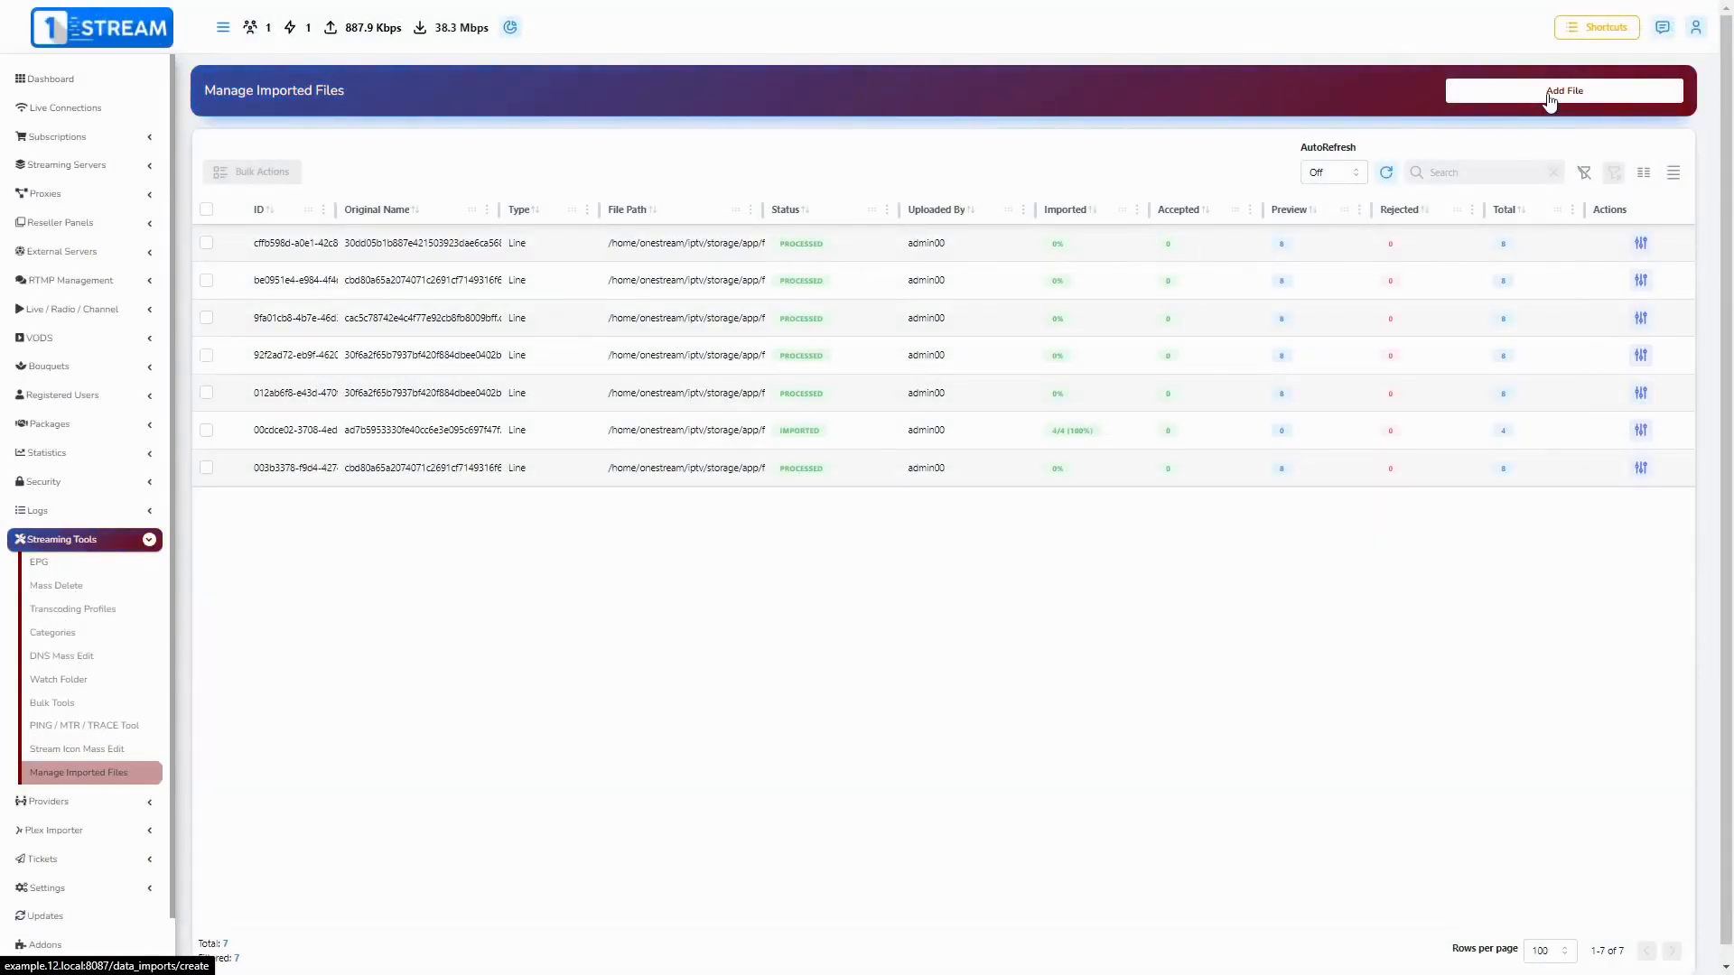
{"action": "left_click", "coordinate": [49, 78]}
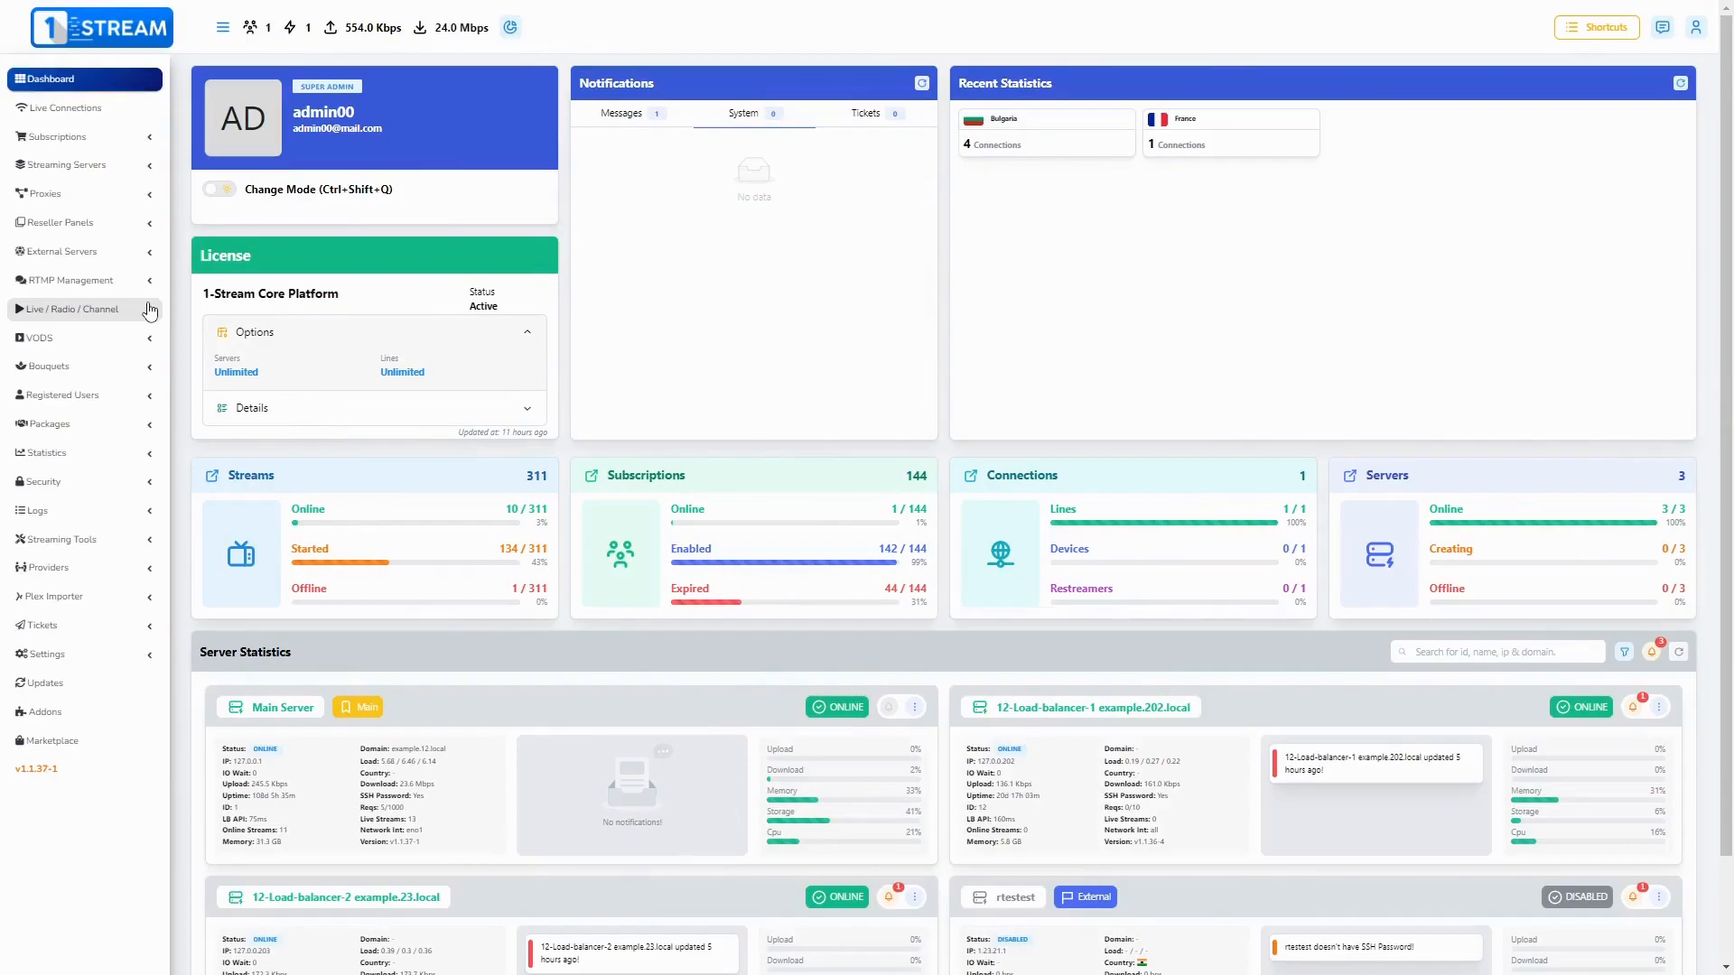
Step: Check the live streams export options and the available export file formats
{"action": "left_click", "coordinate": [69, 309]}
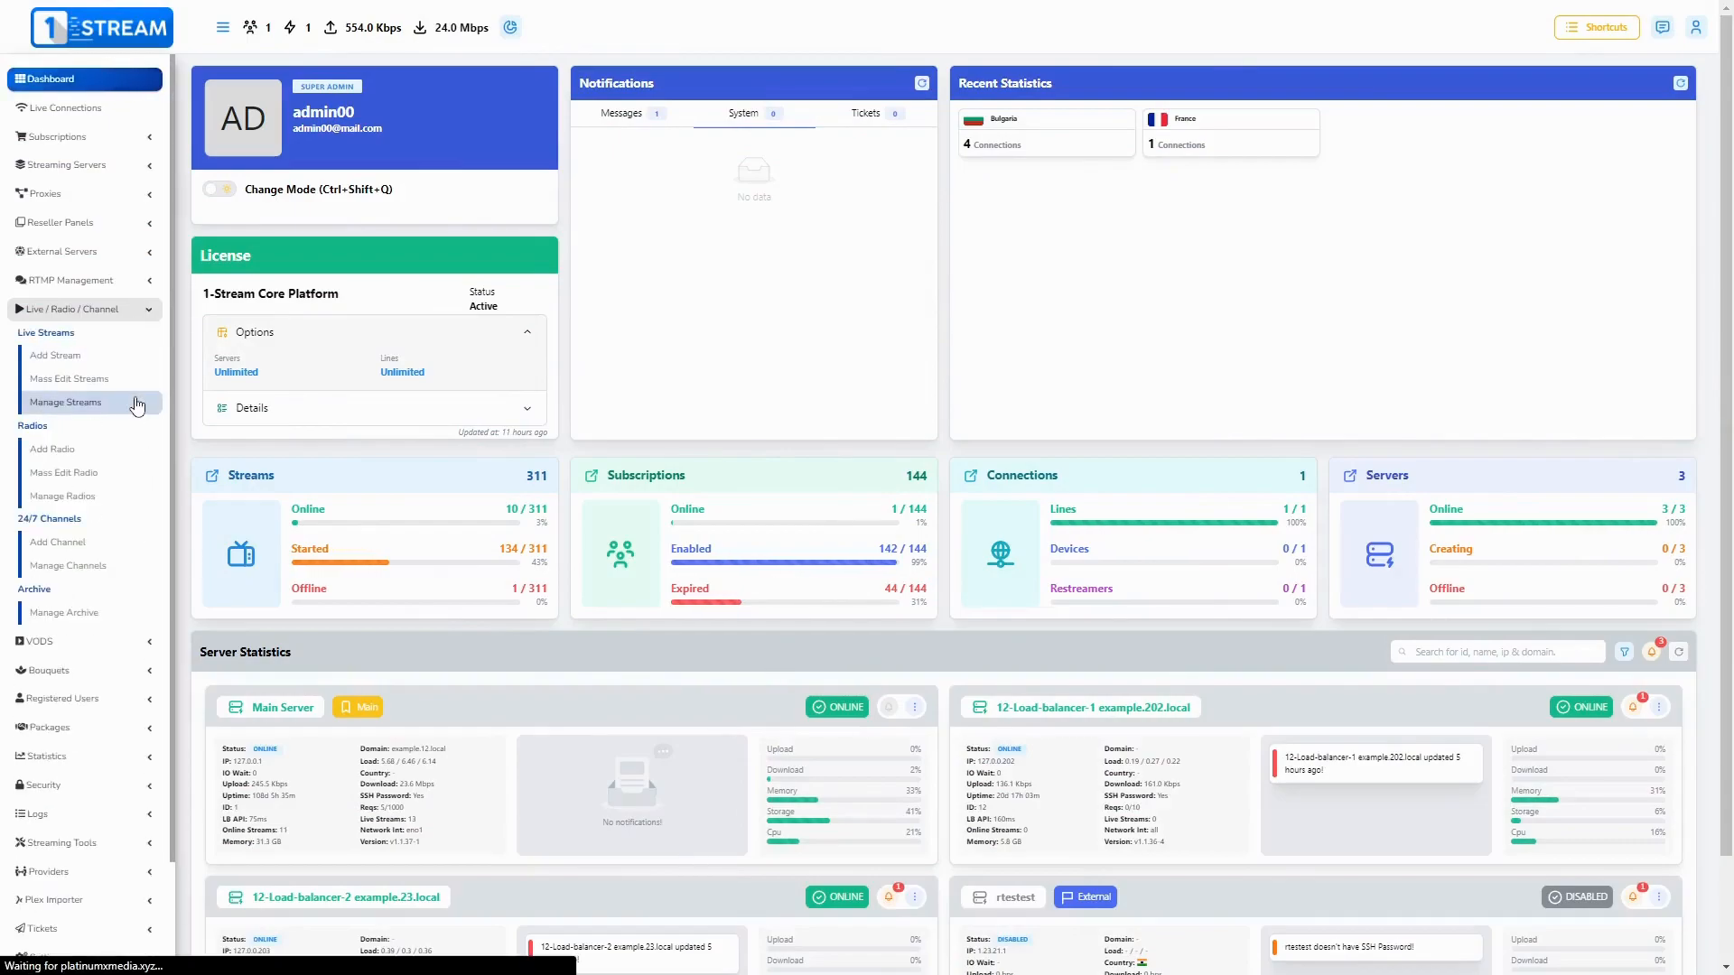
{"action": "left_click", "coordinate": [65, 401]}
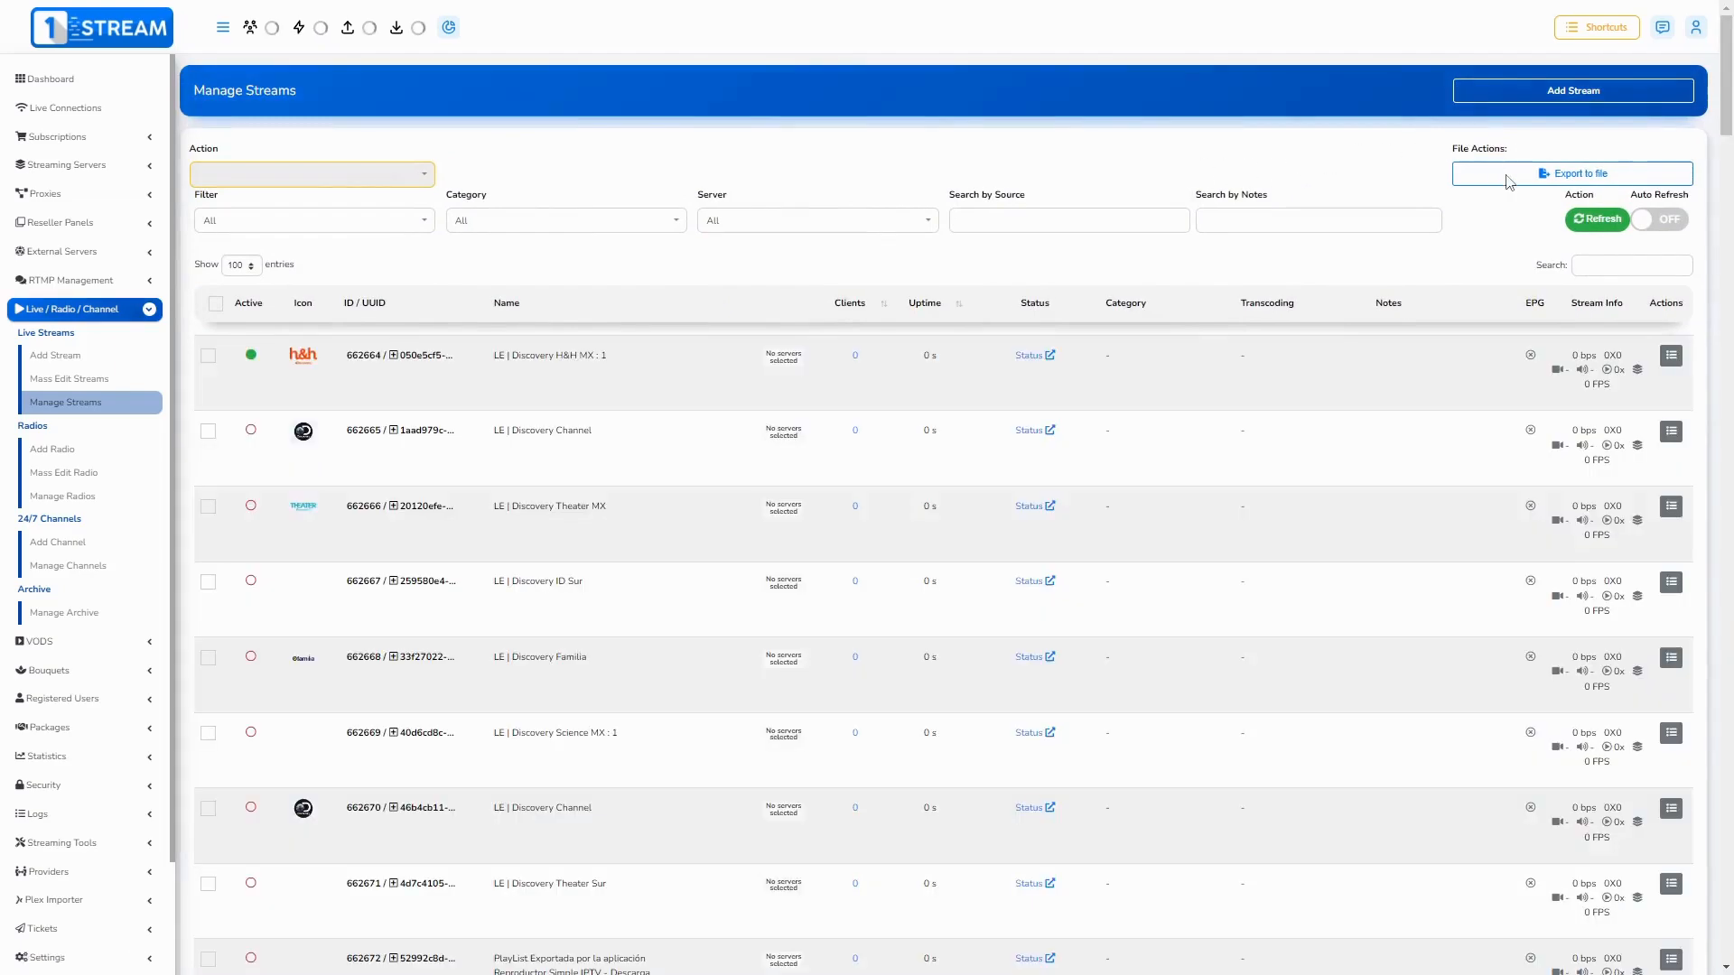
{"action": "left_click", "coordinate": [1571, 173]}
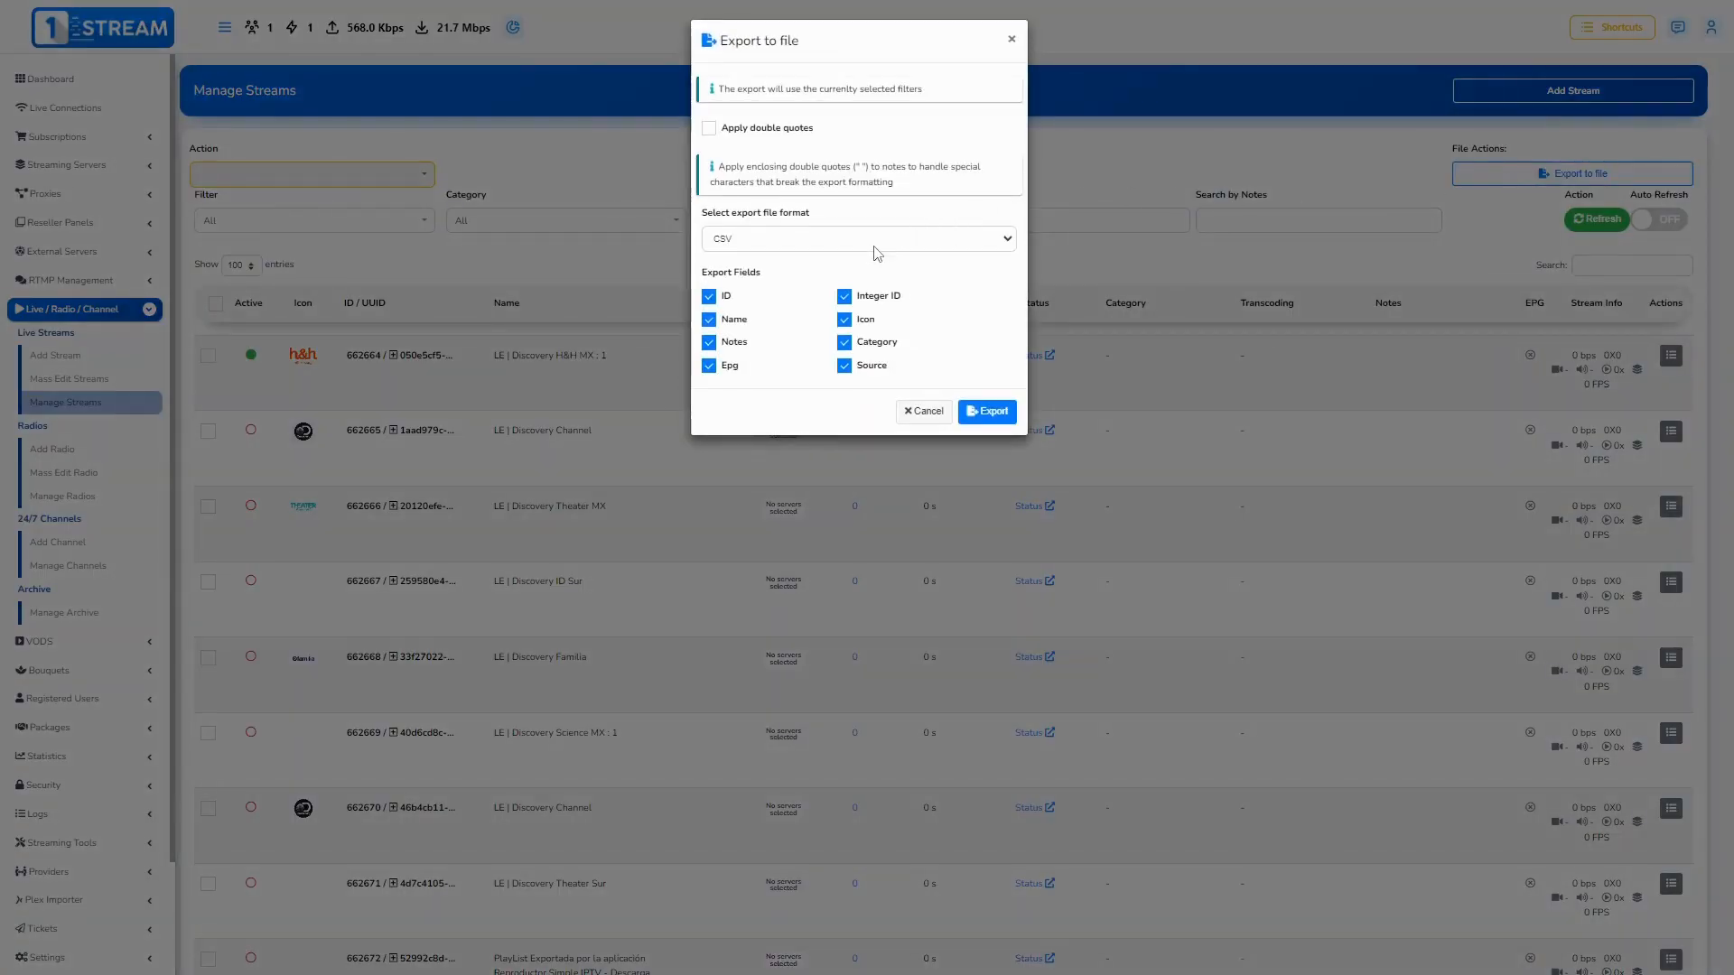
{"action": "left_click", "coordinate": [49, 78]}
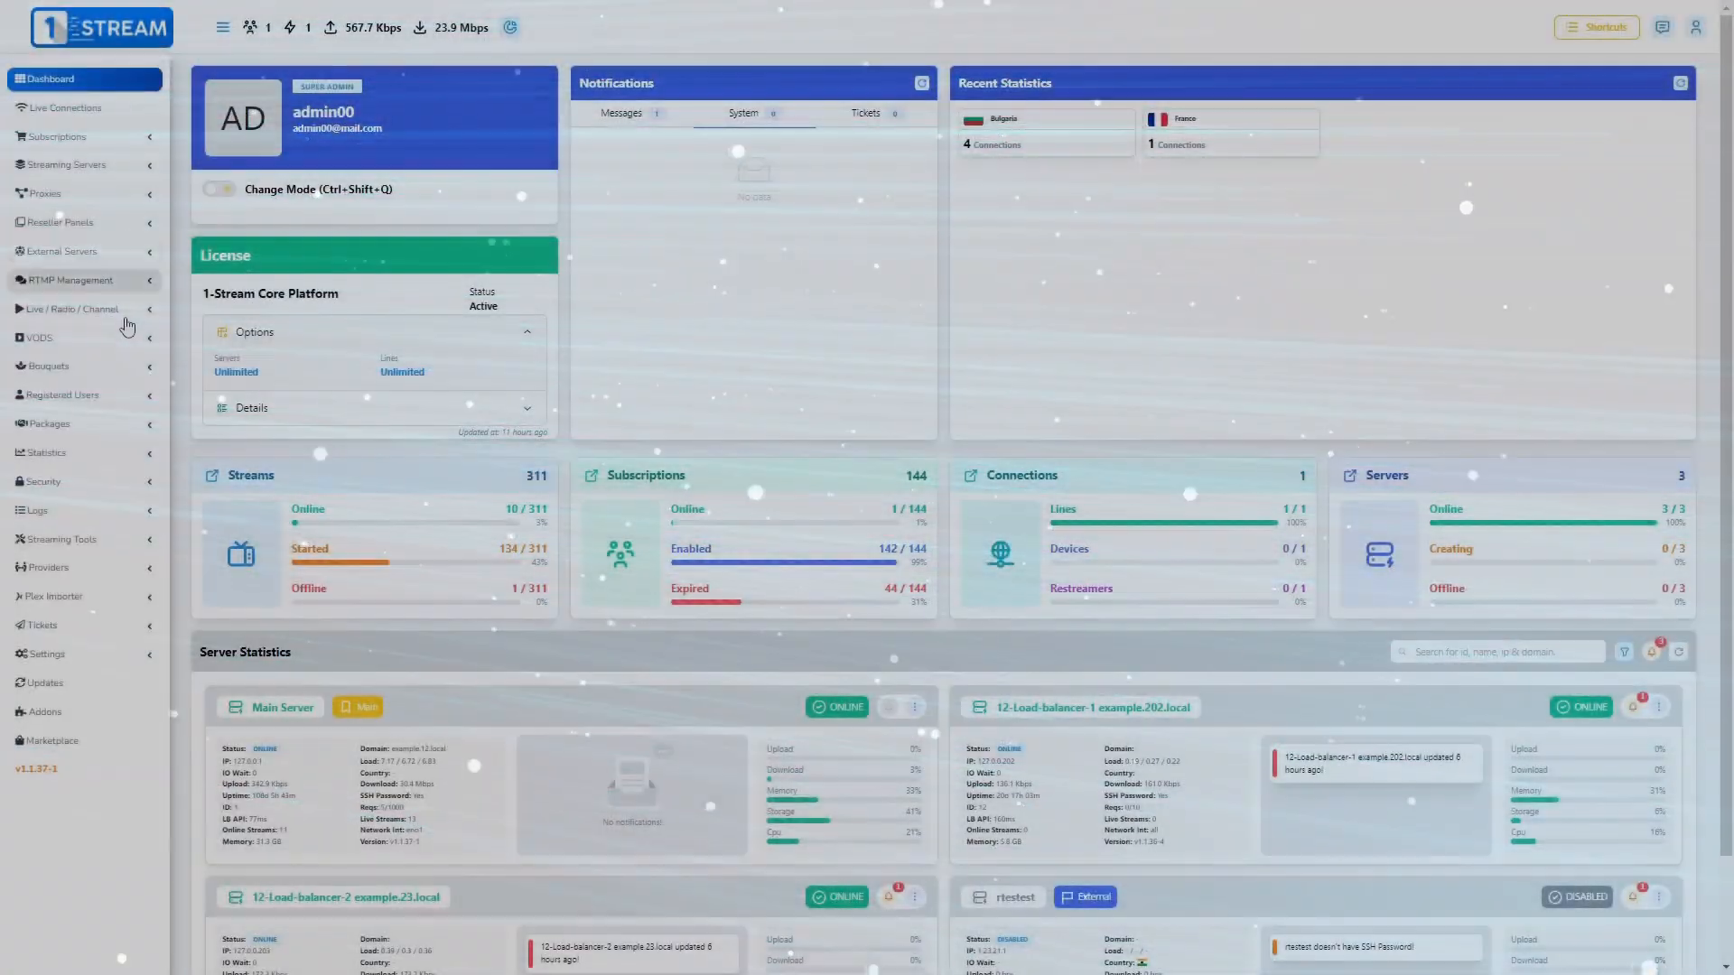
{"action": "left_click", "coordinate": [72, 309]}
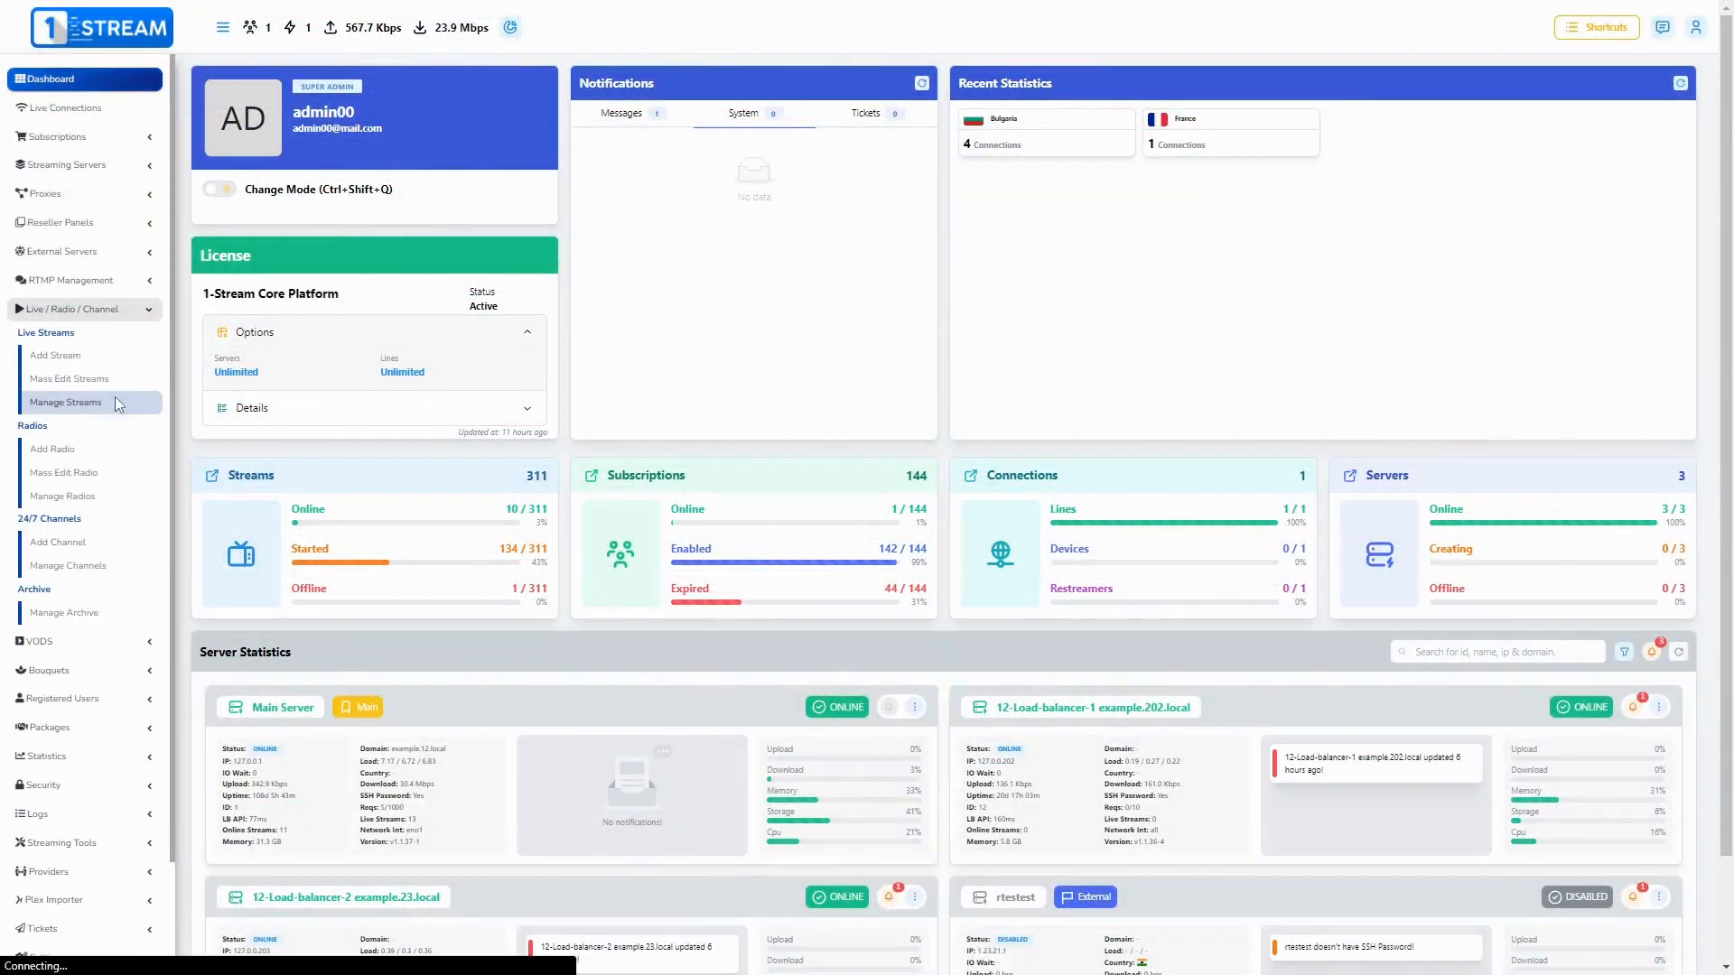
{"action": "left_click", "coordinate": [65, 401]}
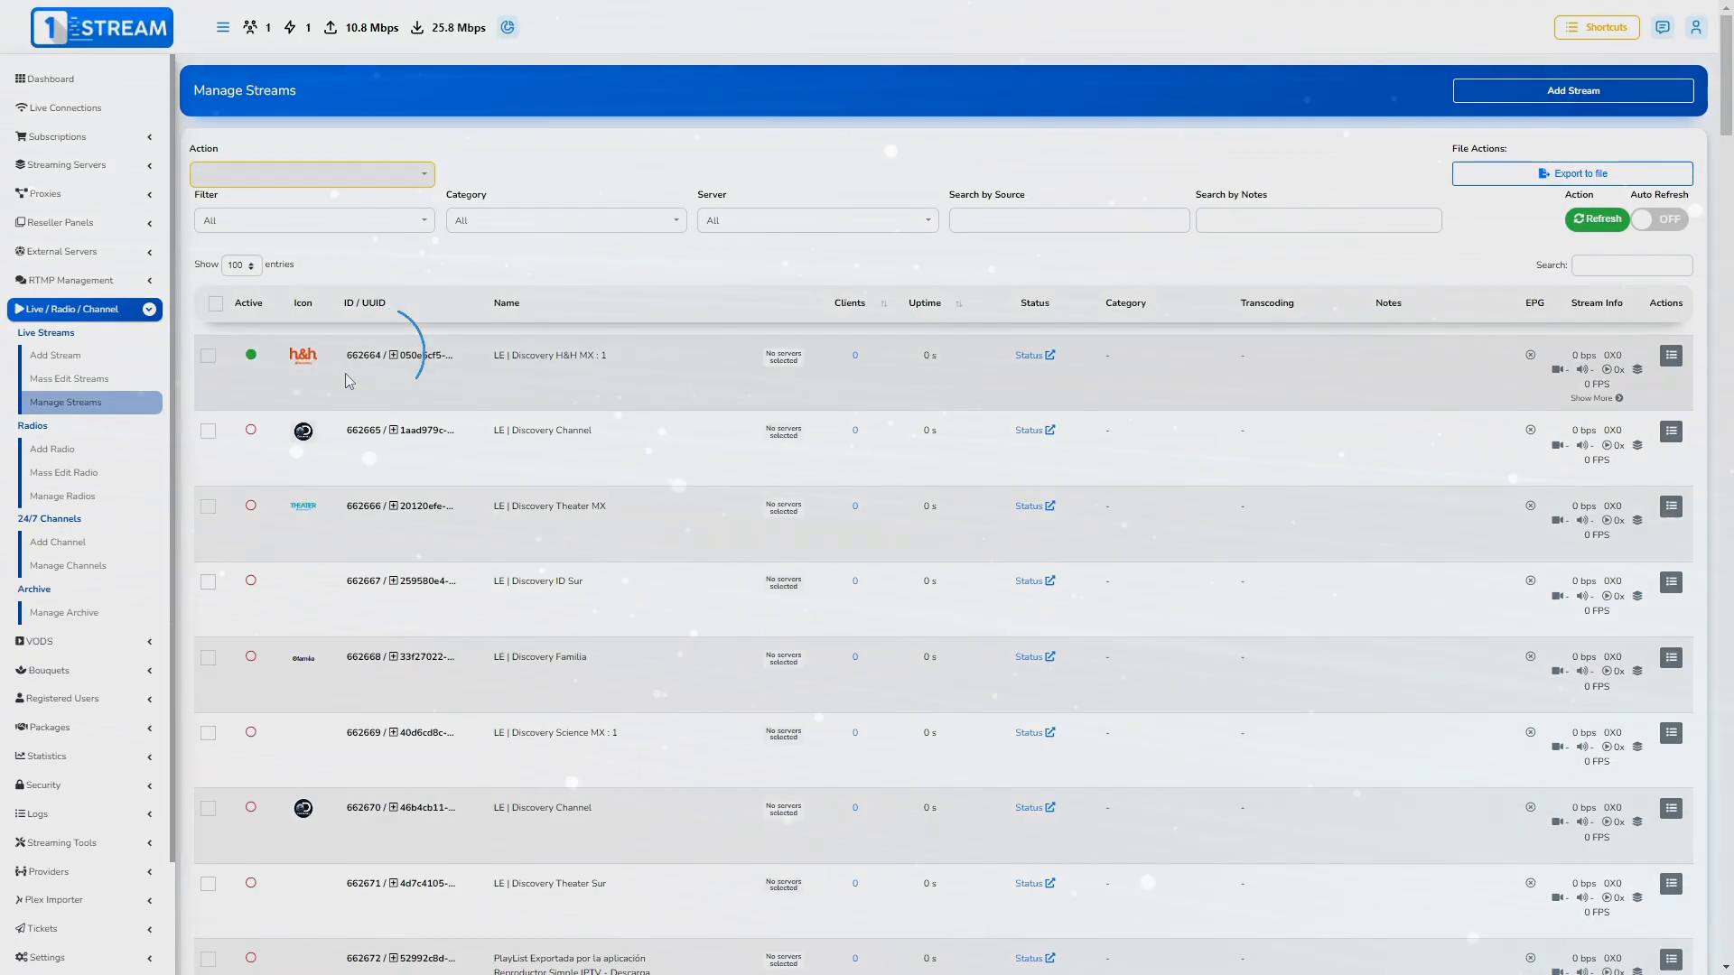
{"action": "left_click", "coordinate": [49, 77]}
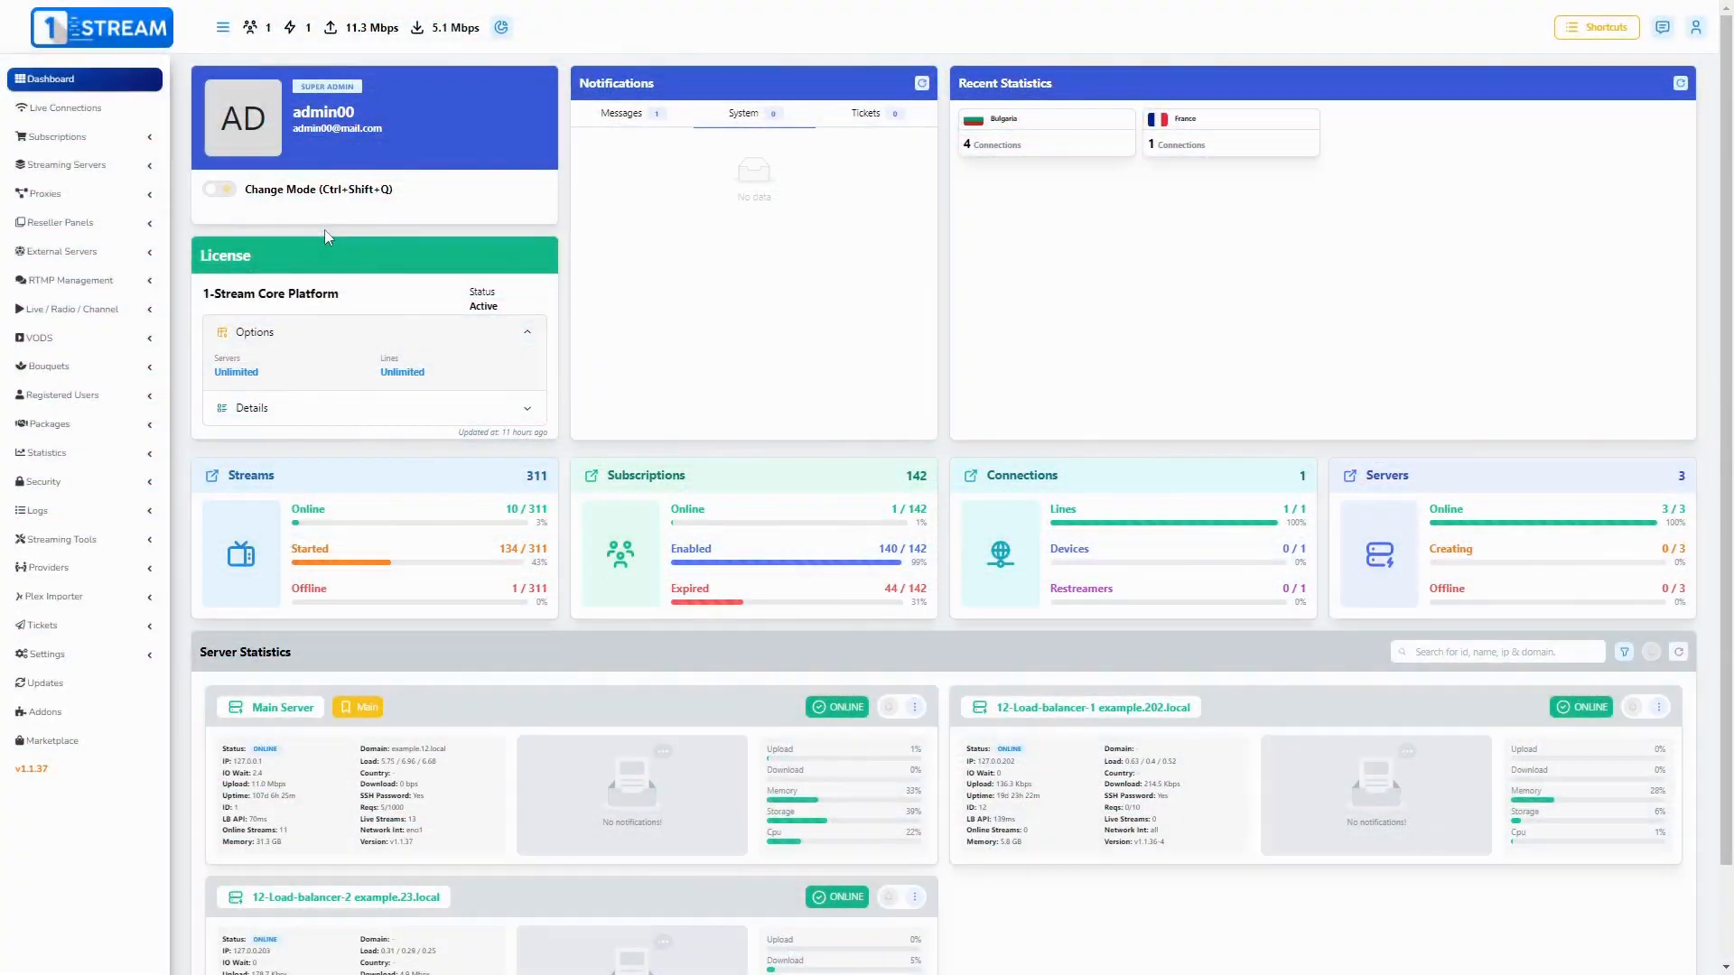
Step: Add credits to a user from the registered users list
{"action": "left_click", "coordinate": [62, 396]}
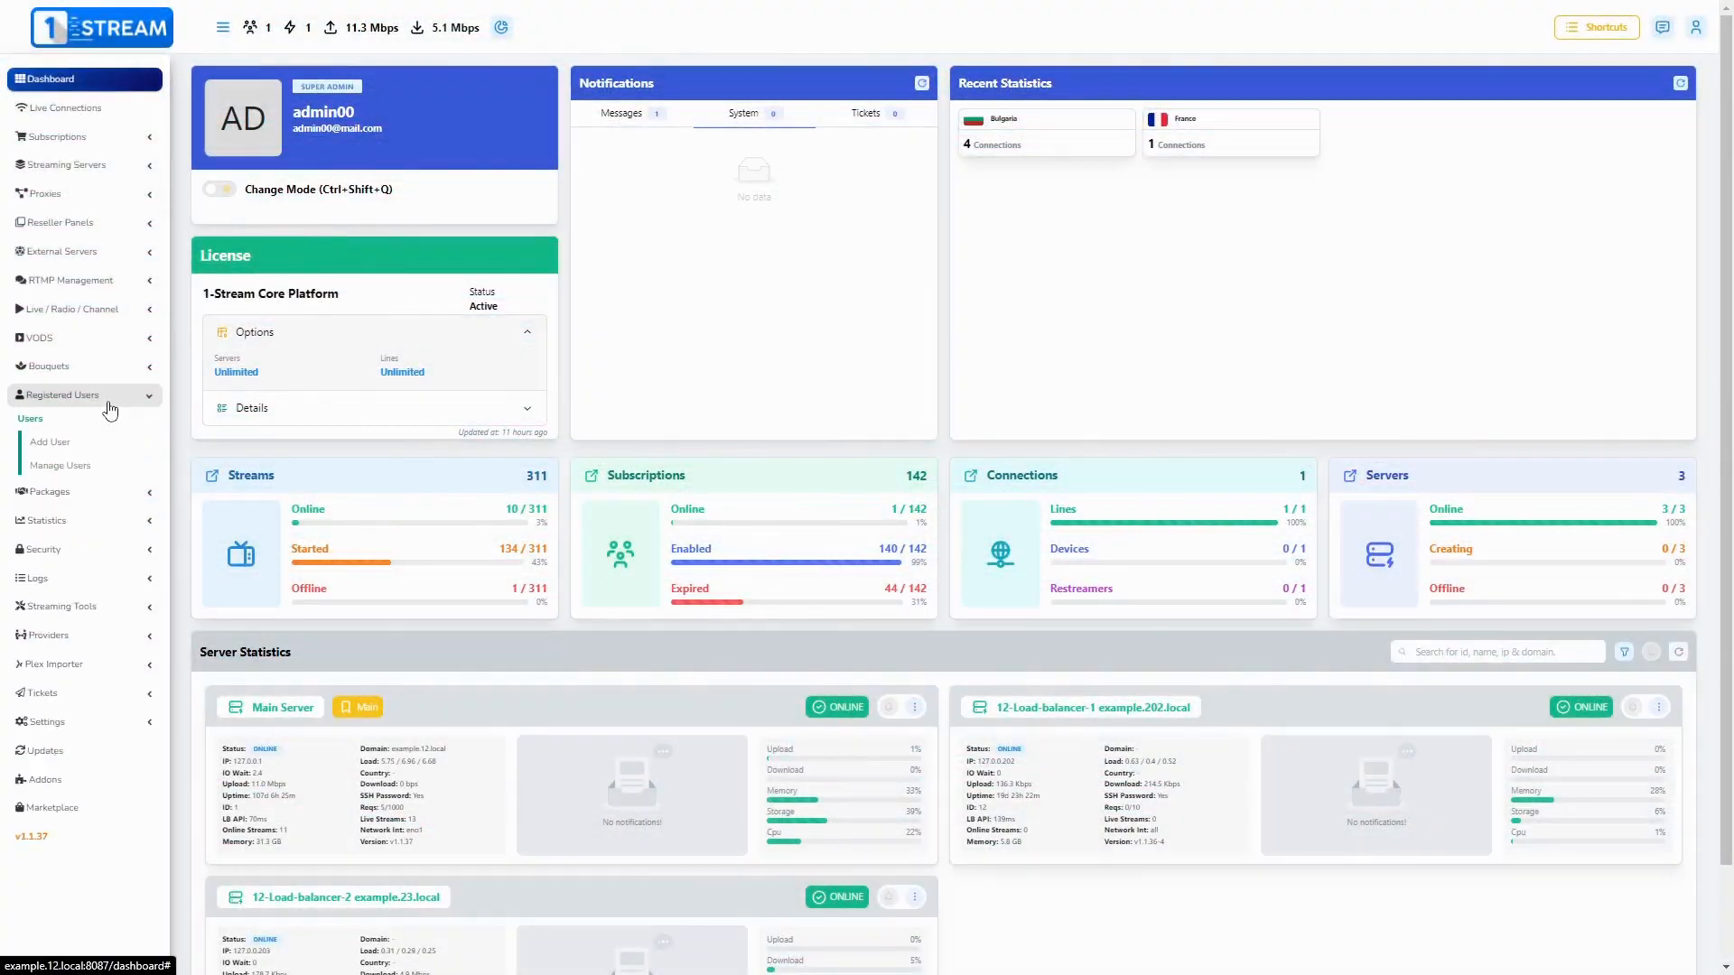
{"action": "left_click", "coordinate": [60, 464]}
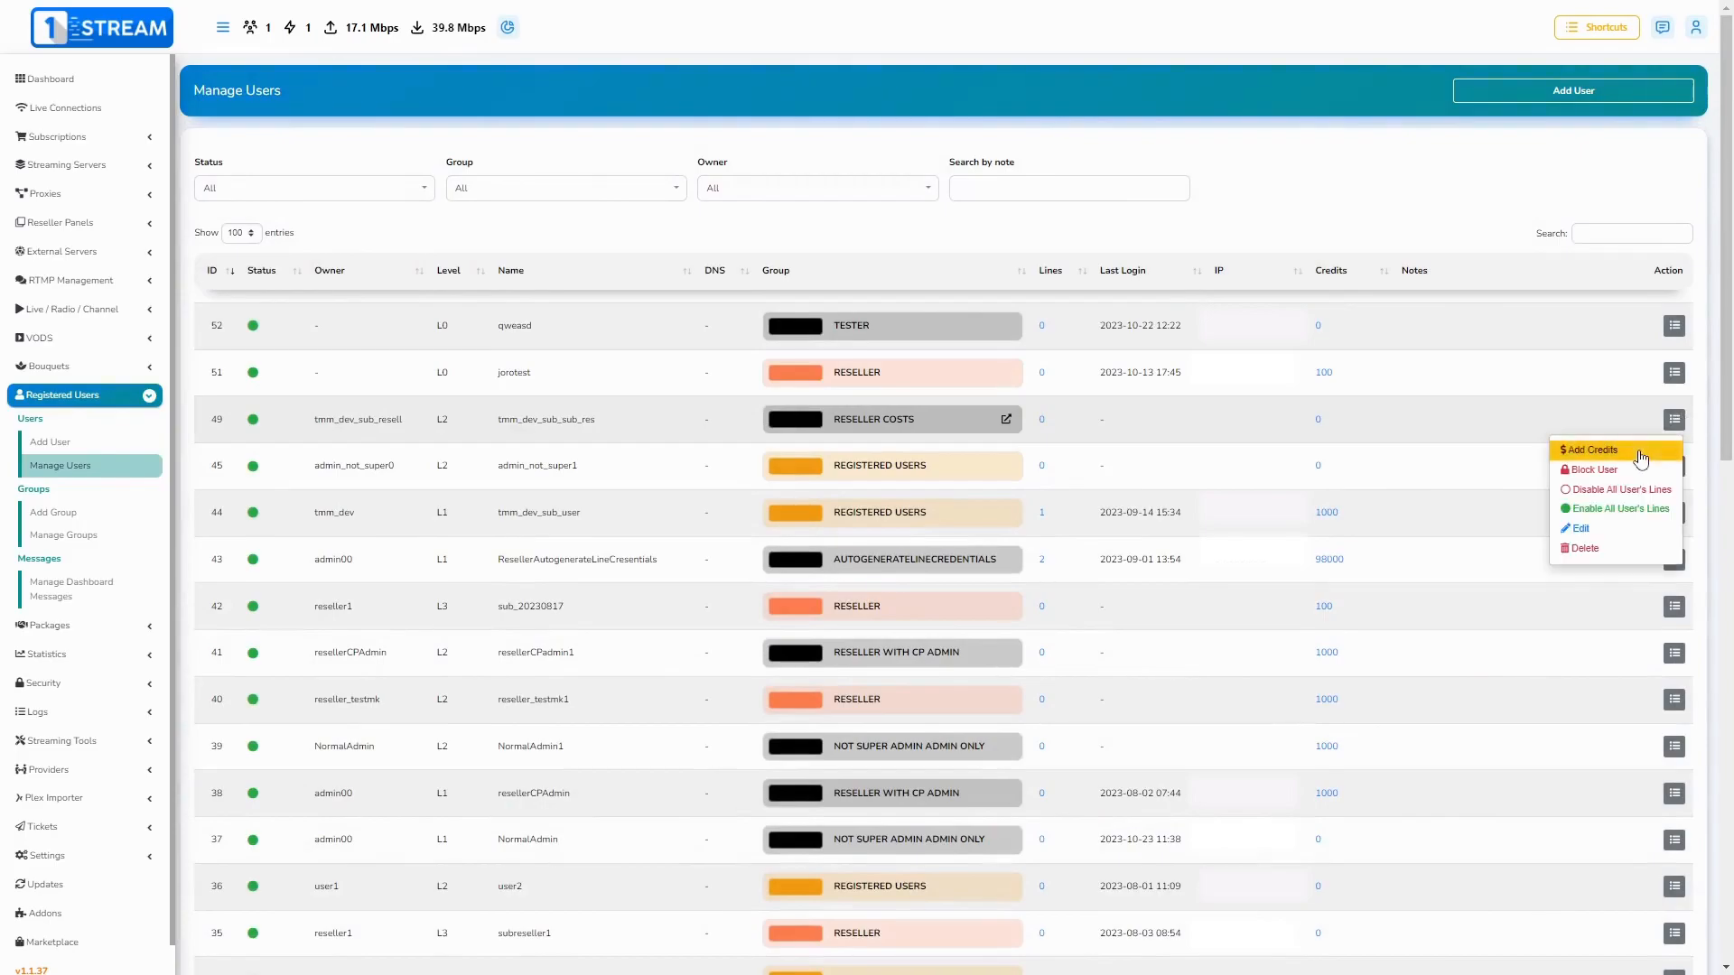
{"action": "left_click", "coordinate": [47, 78]}
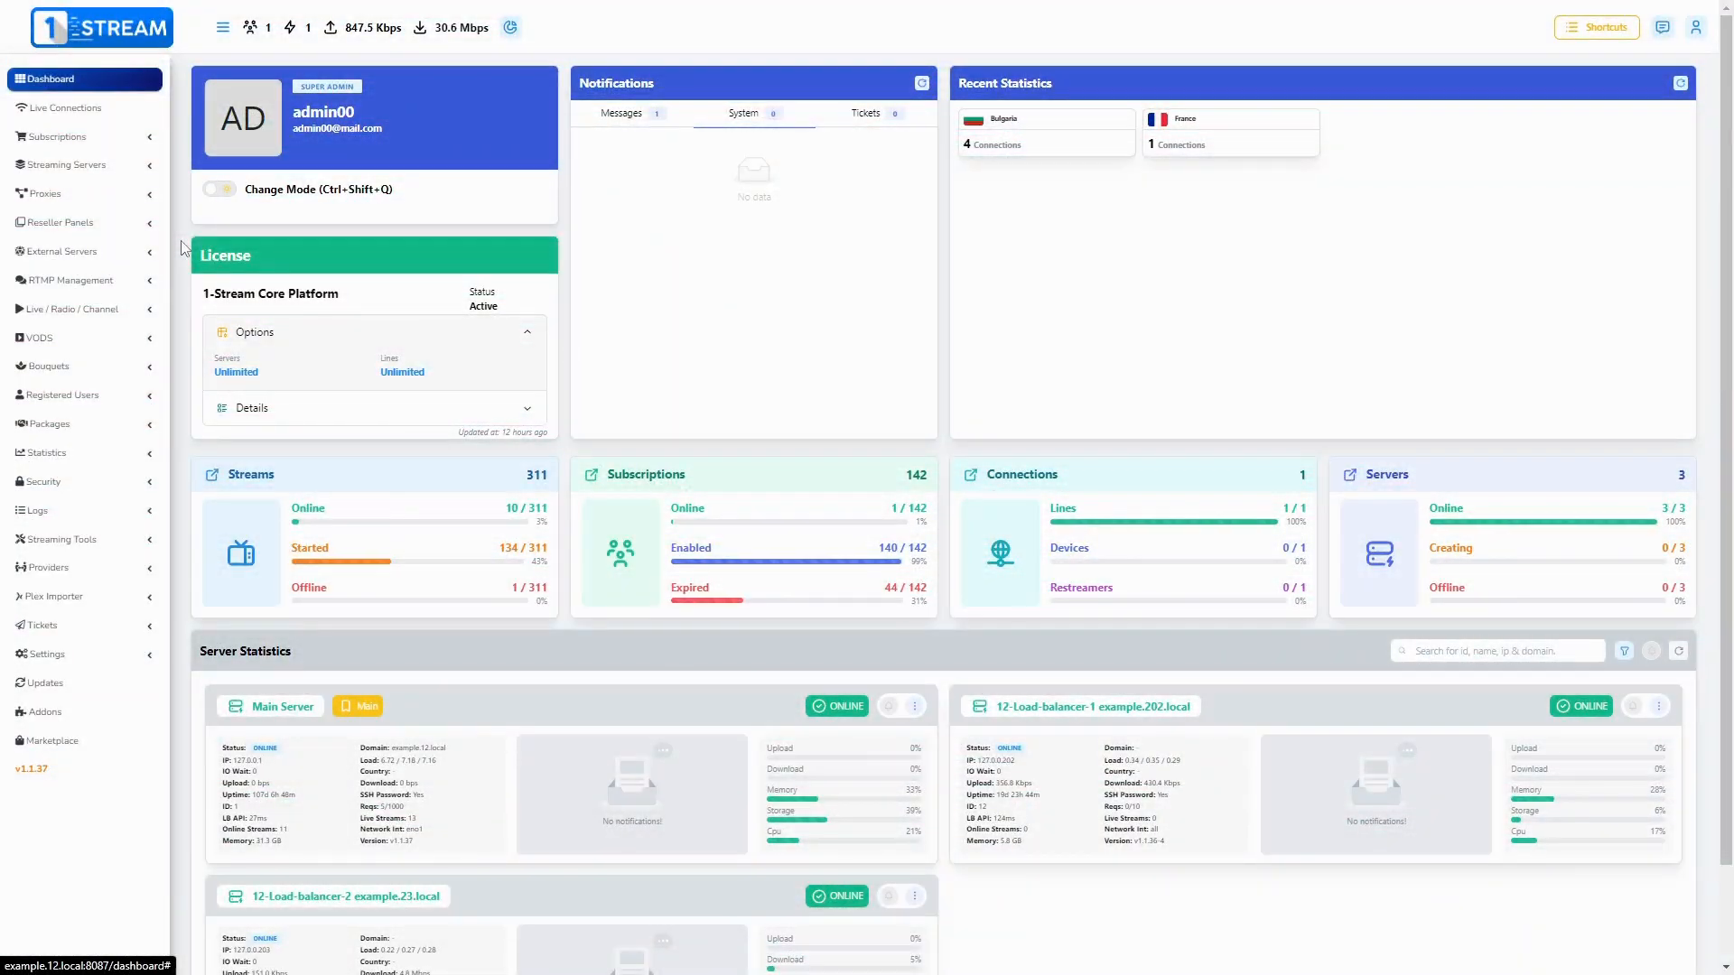
Step: Reach the Manage Translations page listing English keys and values via Settings
{"action": "left_click", "coordinate": [47, 654]}
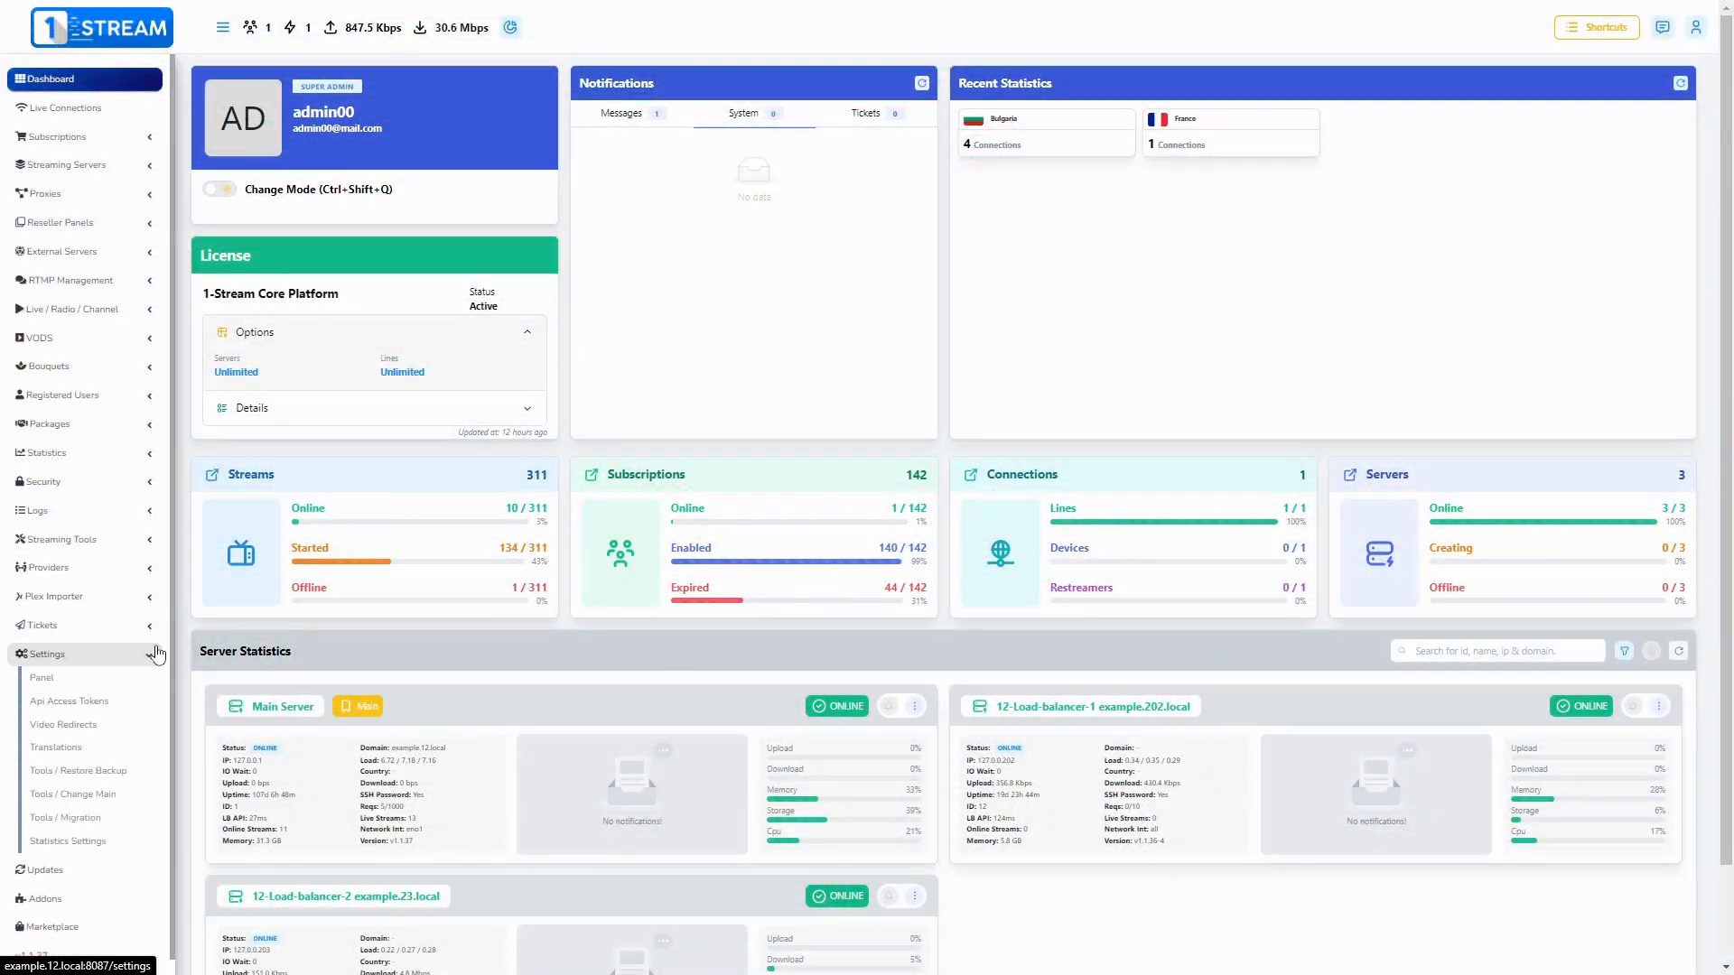
{"action": "left_click", "coordinate": [56, 746]}
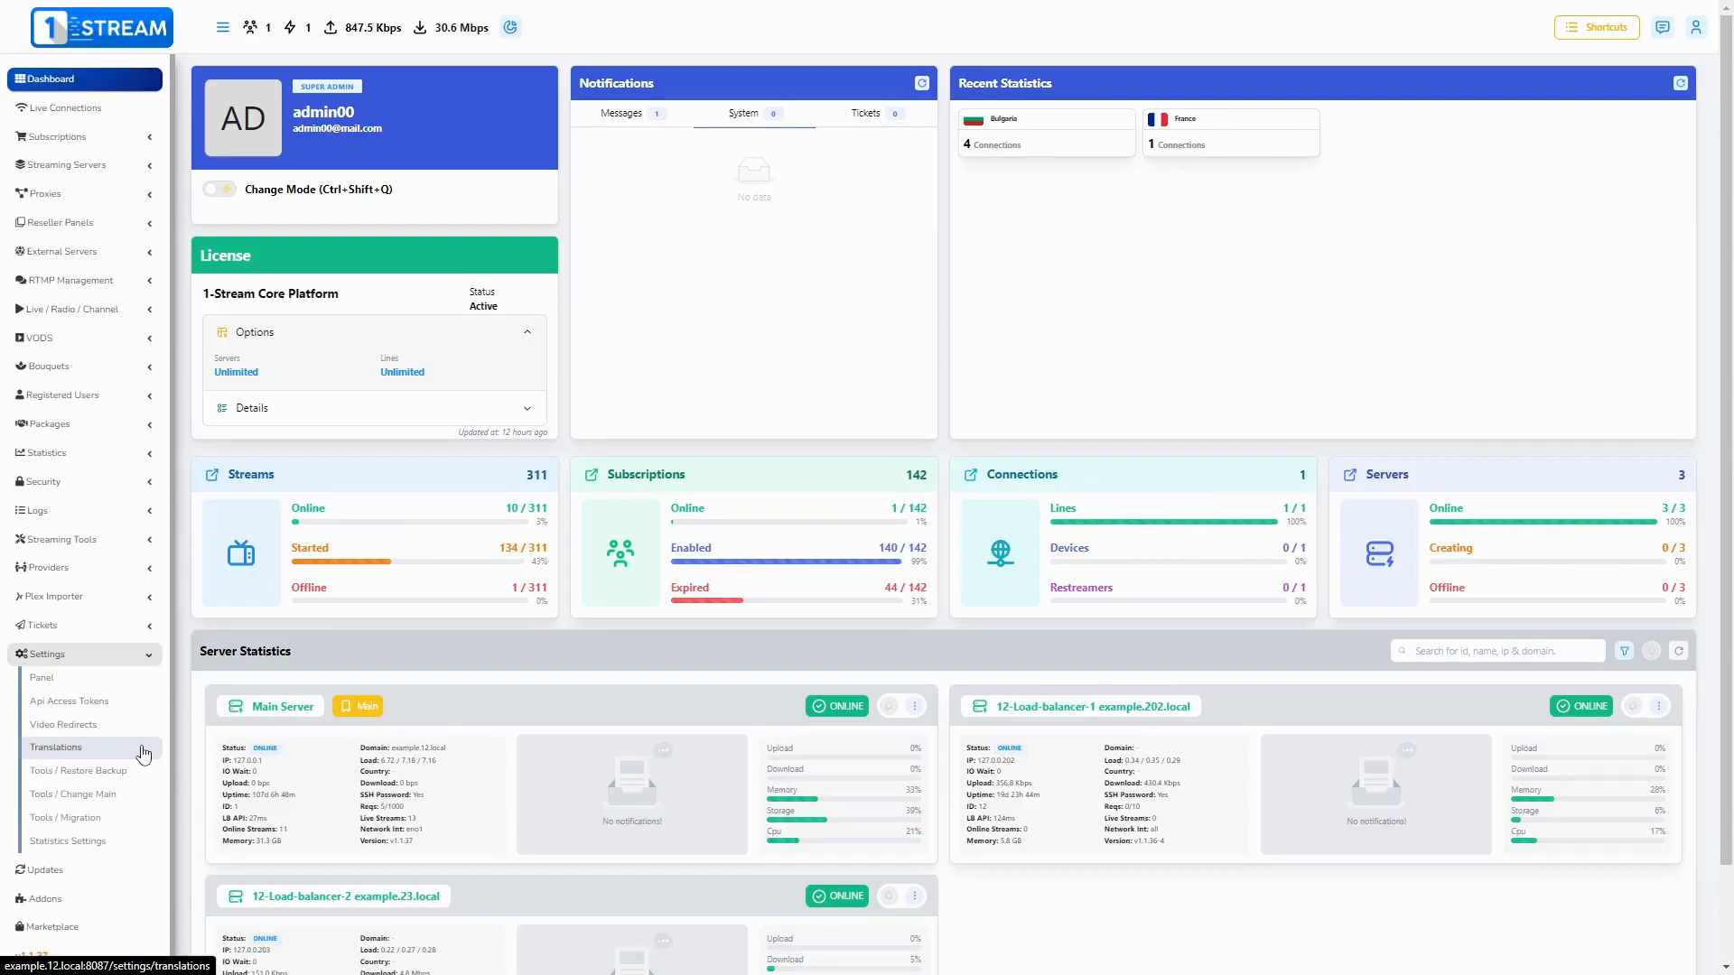
{"action": "left_click", "coordinate": [56, 746]}
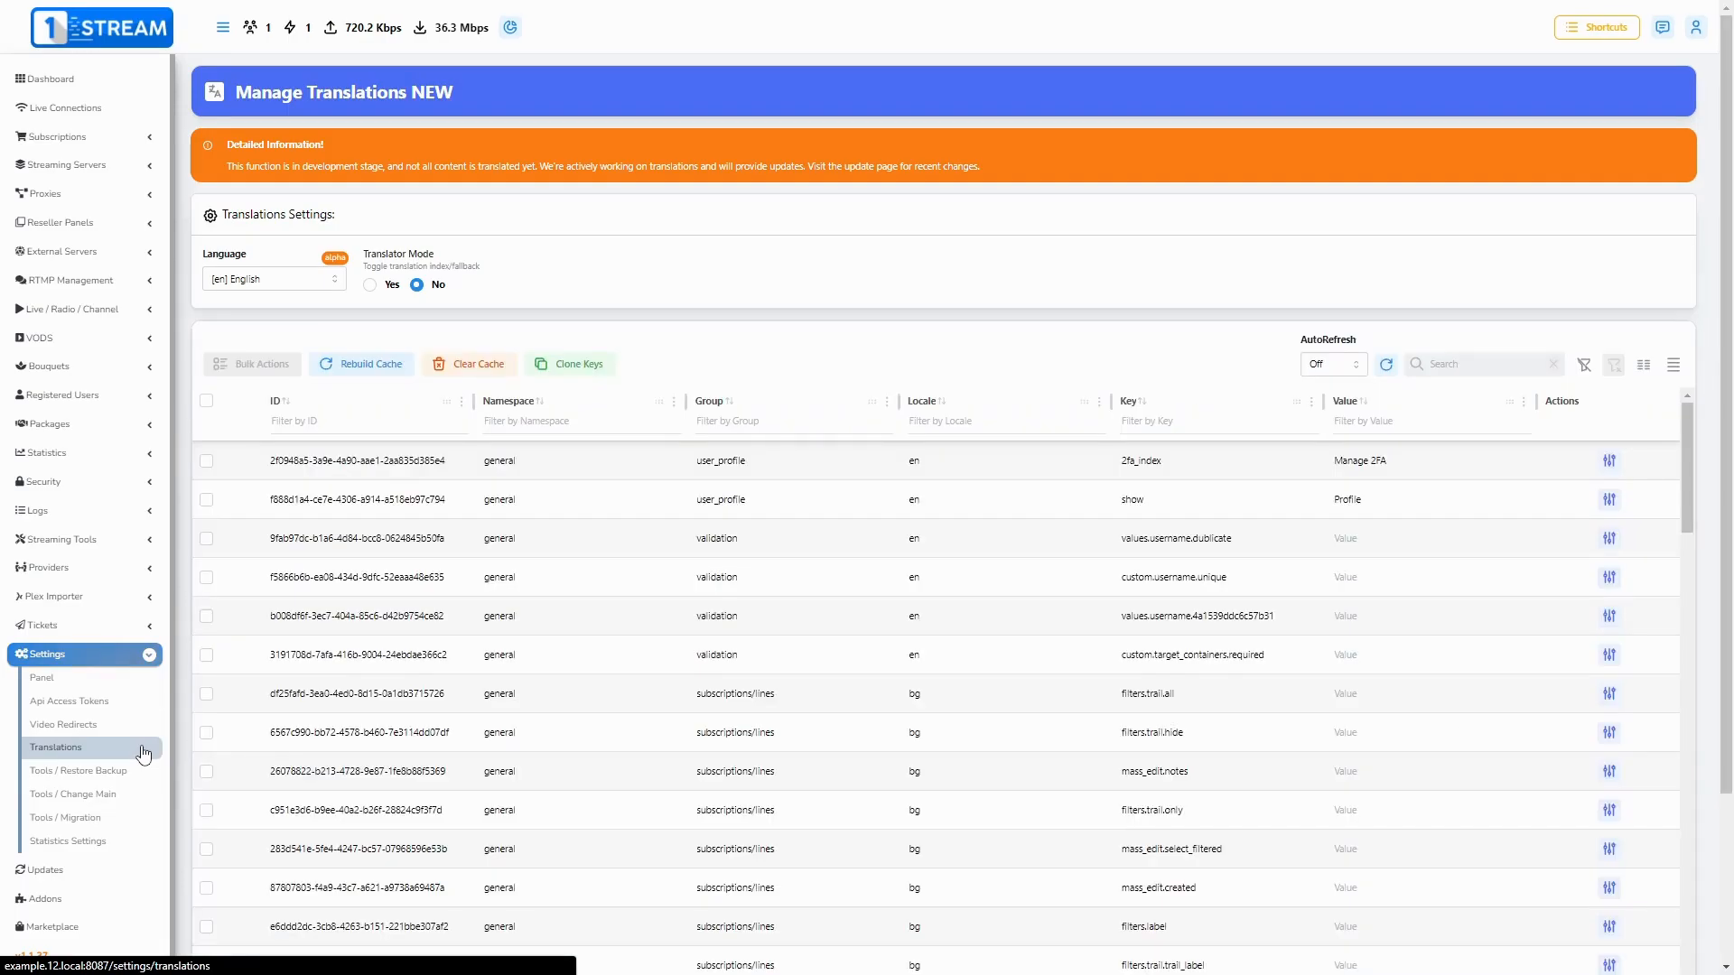
{"action": "mouse_move", "coordinate": [150, 755]}
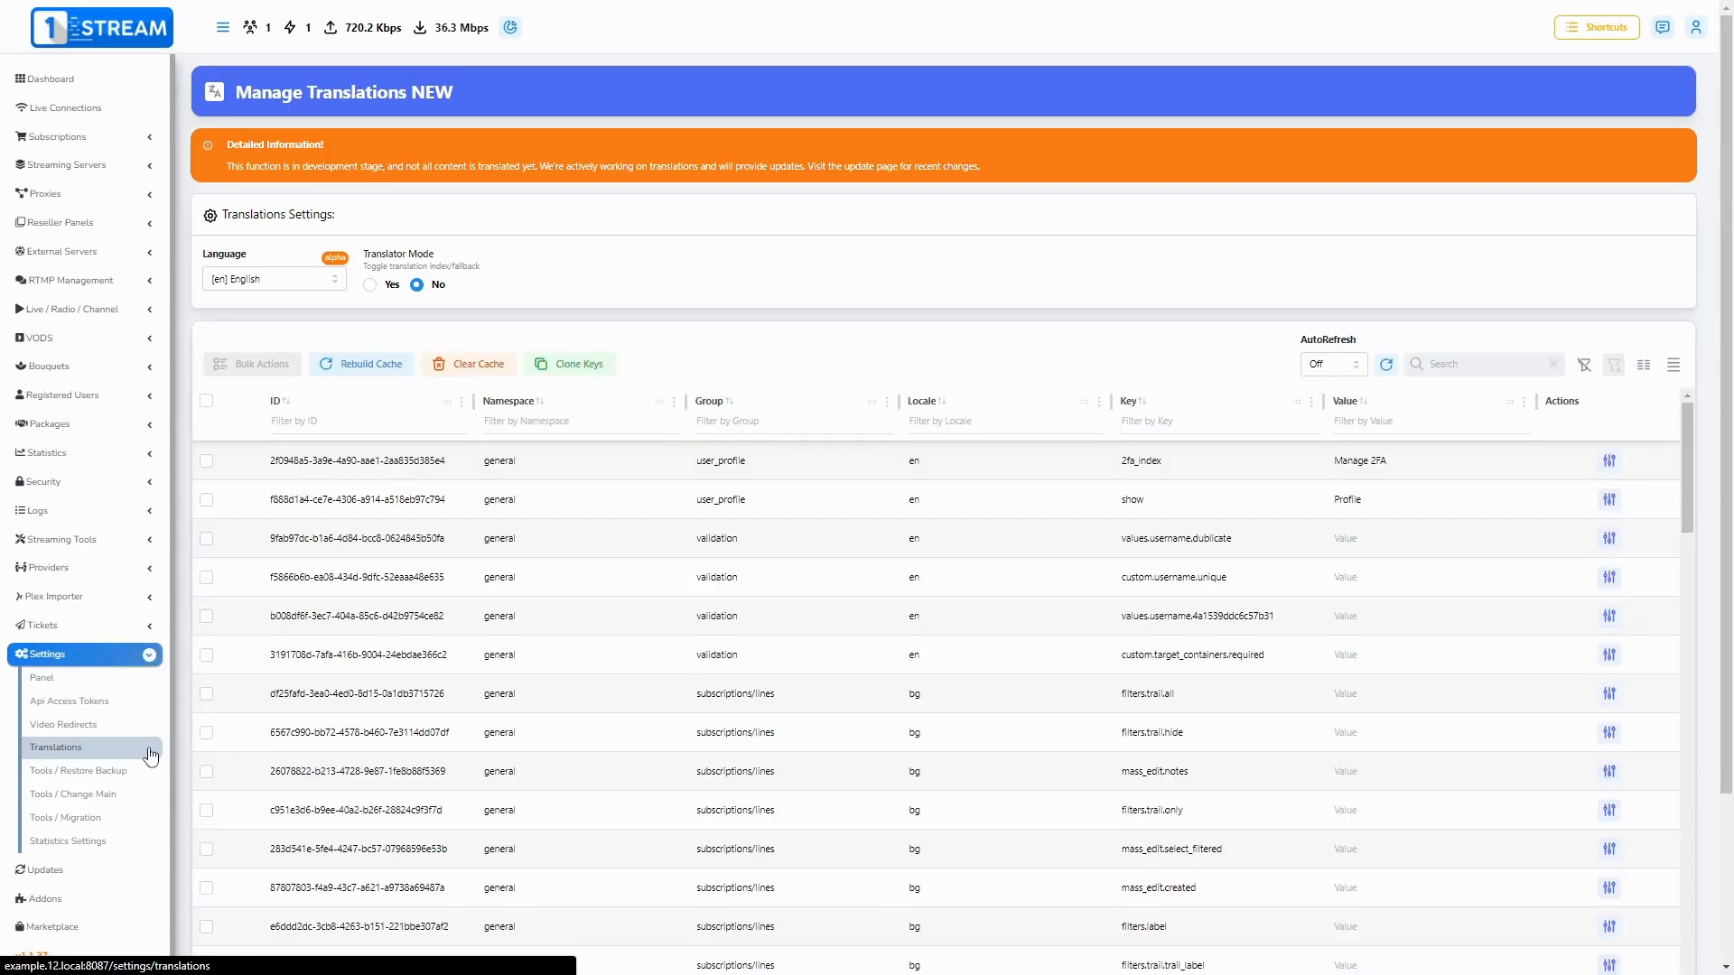